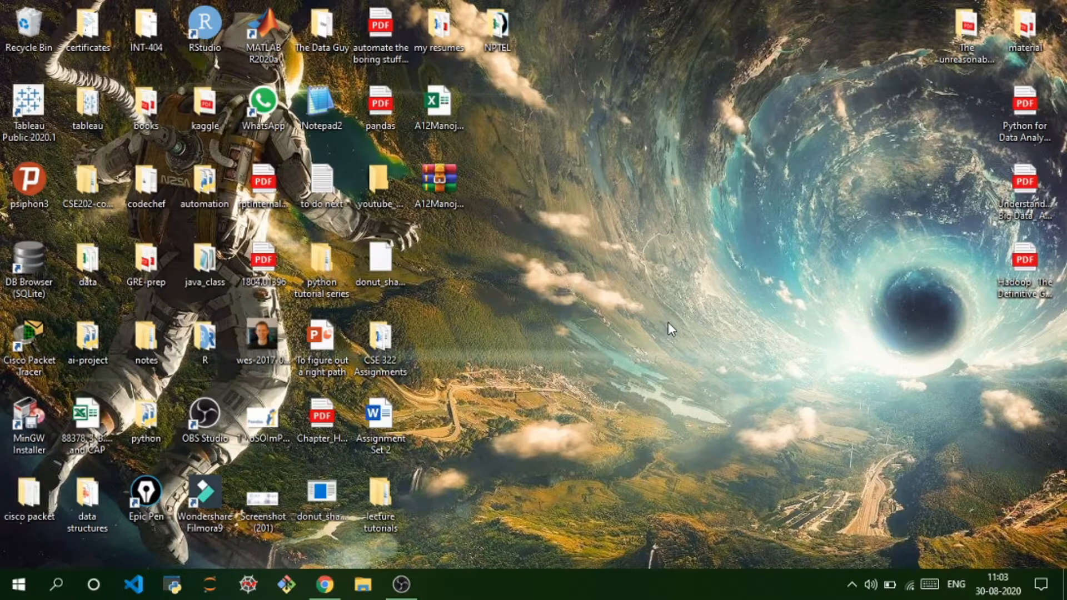
Bring the Chrome window with the edX course dashboard to the front
{"action": "left_click", "coordinate": [325, 584]}
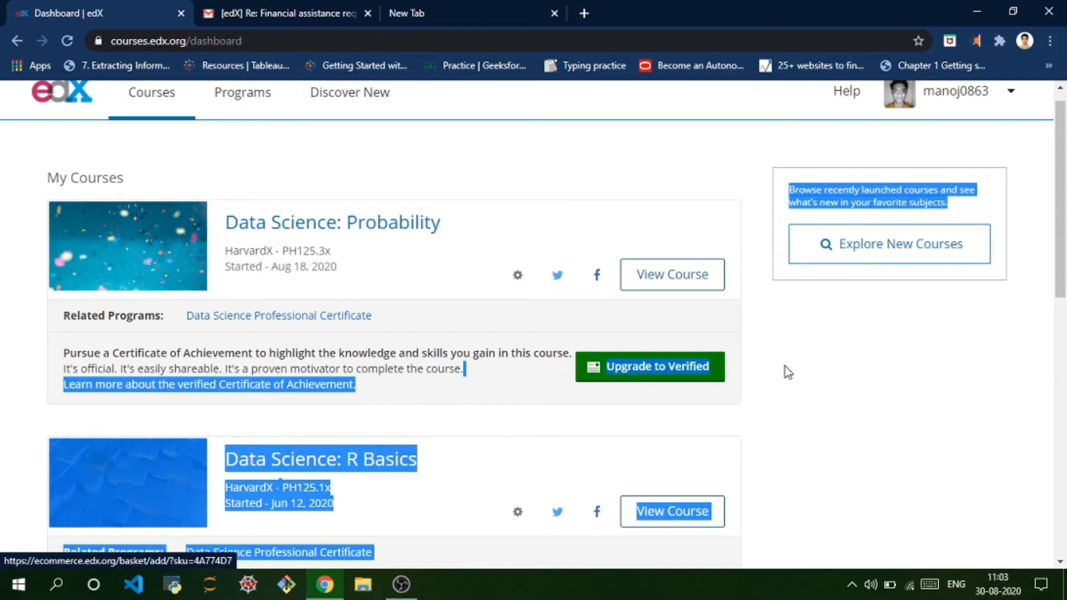
{"action": "scroll", "scroll_direction": "down", "scroll_amount": 3}
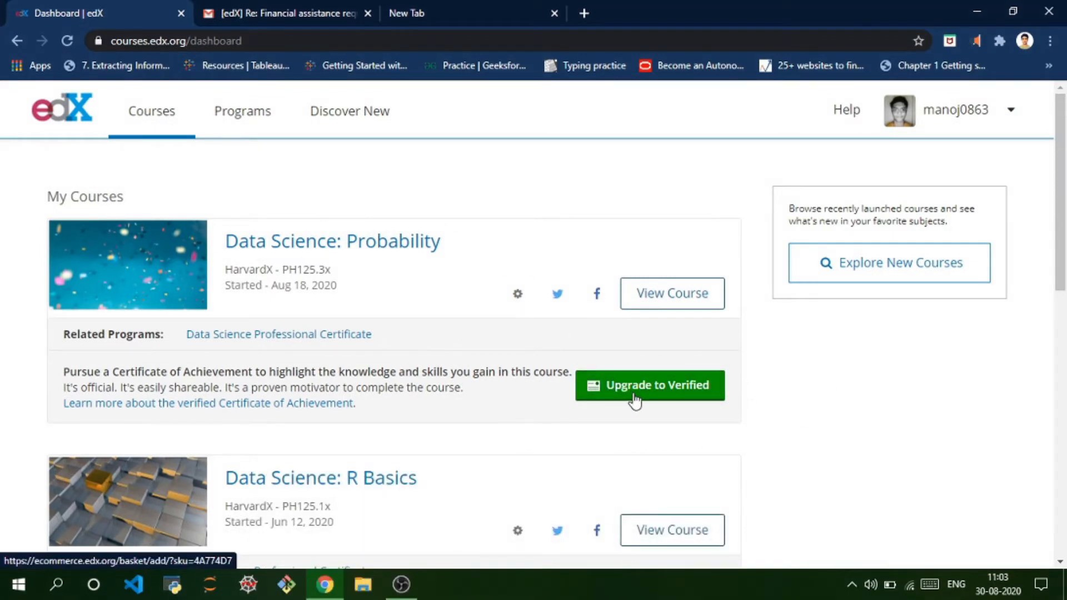
{"action": "mouse_move", "coordinate": [609, 332]}
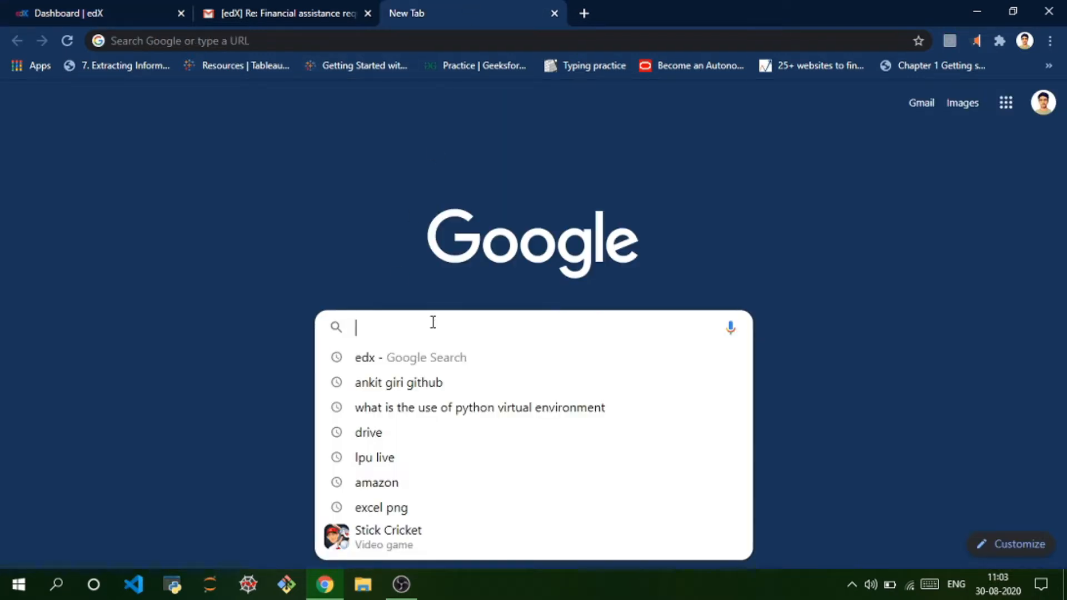
Search Google for "edx financial aid" and choose the edX Help Center financial-assistance article
{"action": "type", "text": "edx financial aid"}
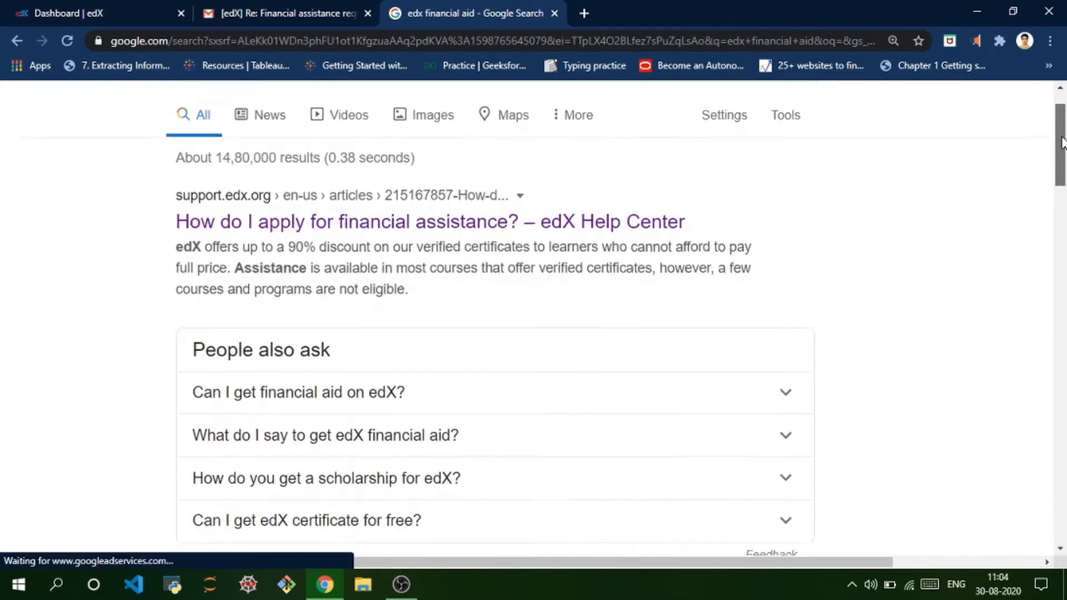
{"action": "scroll", "scroll_direction": "down", "scroll_amount": 3}
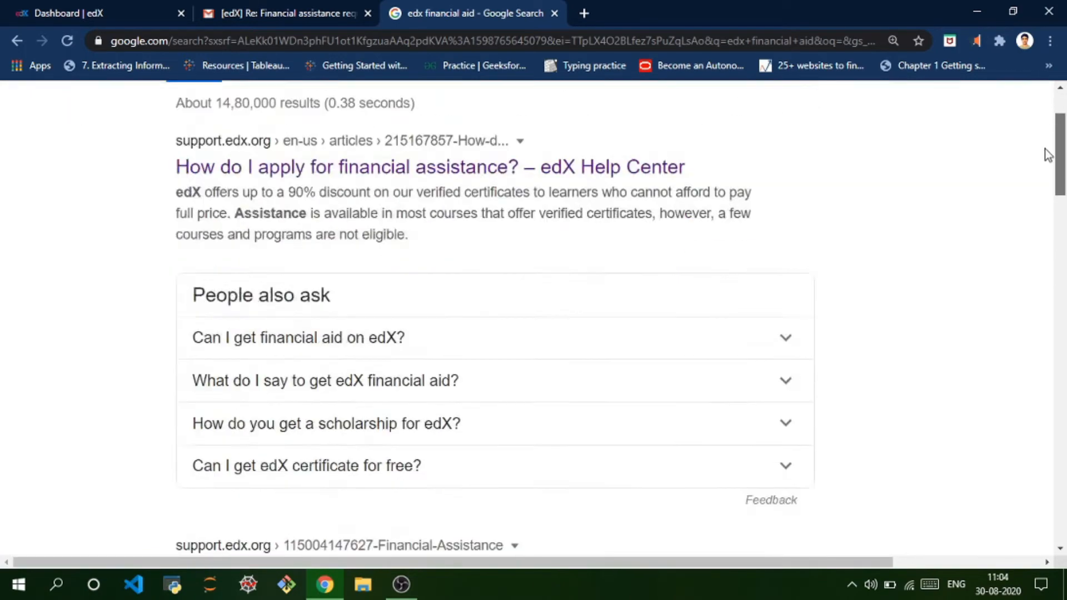
{"action": "scroll", "scroll_direction": "up", "scroll_amount": 3}
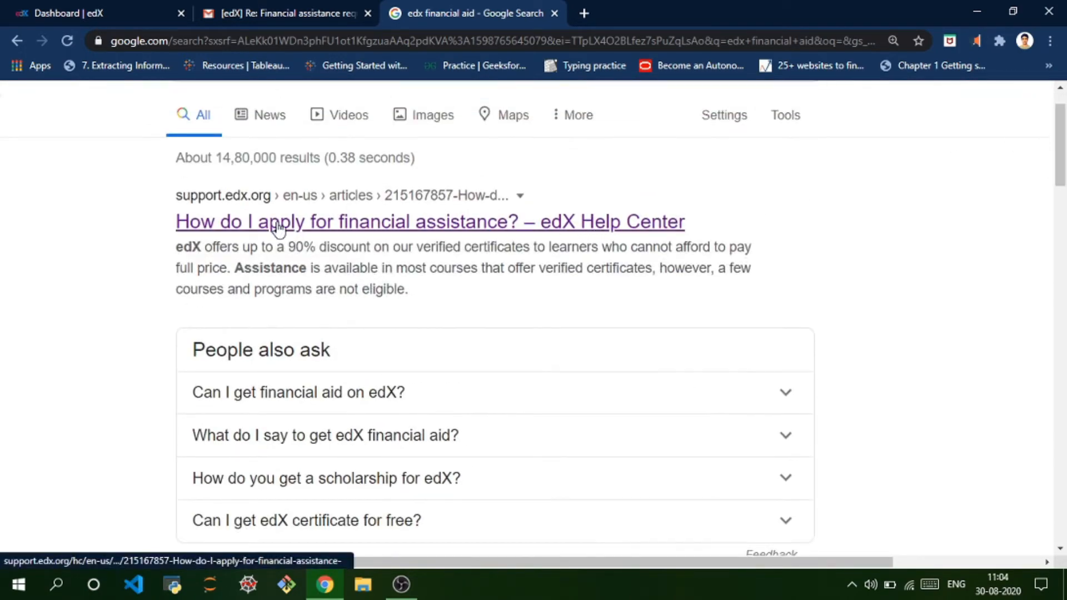
{"action": "left_click_drag", "start_coordinate": [175, 221], "coordinate": [683, 221]}
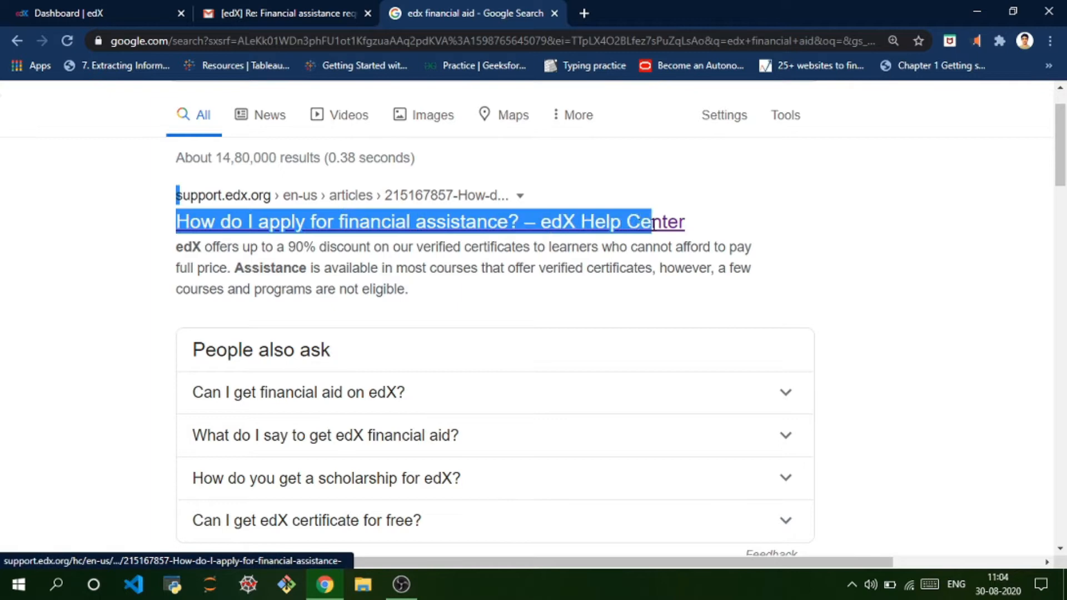
{"action": "left_click", "coordinate": [429, 221]}
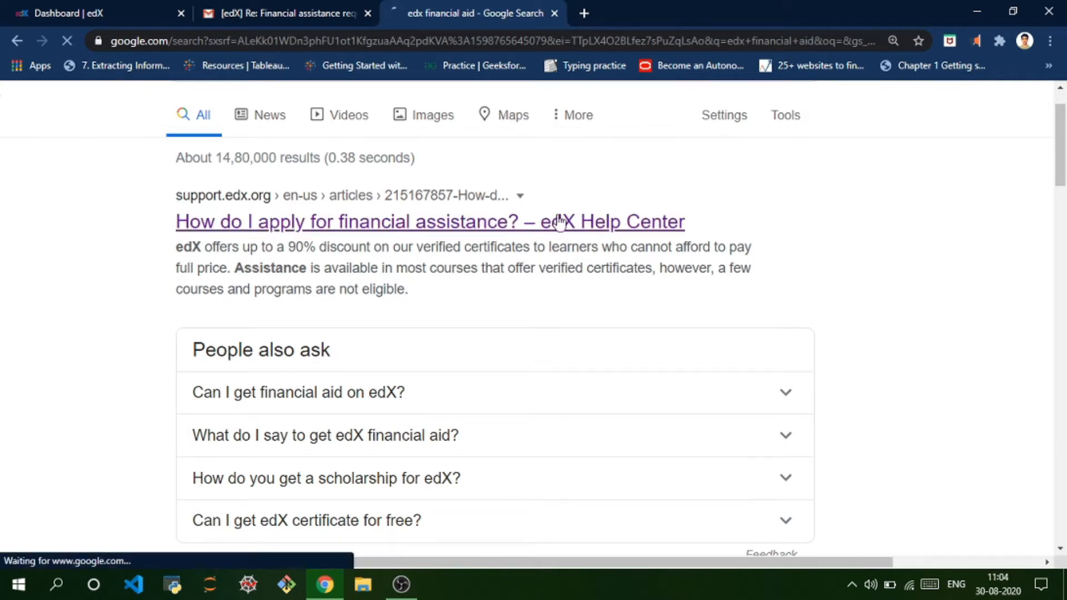
From the help article's Step 1, follow the financial assistance application link
{"action": "left_click", "coordinate": [430, 221]}
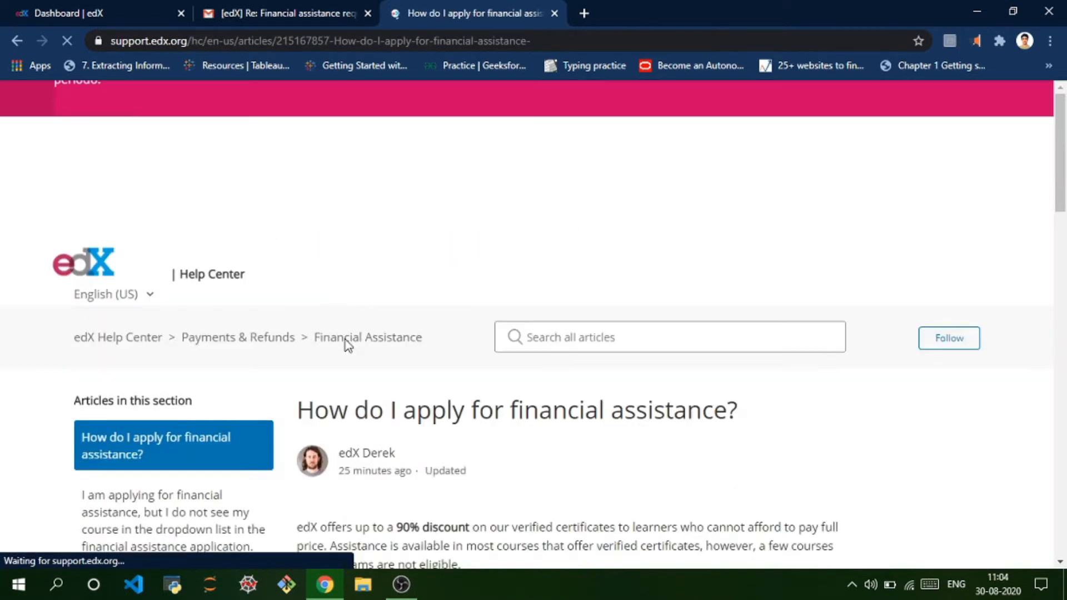
{"action": "scroll", "scroll_direction": "down", "scroll_amount": 3}
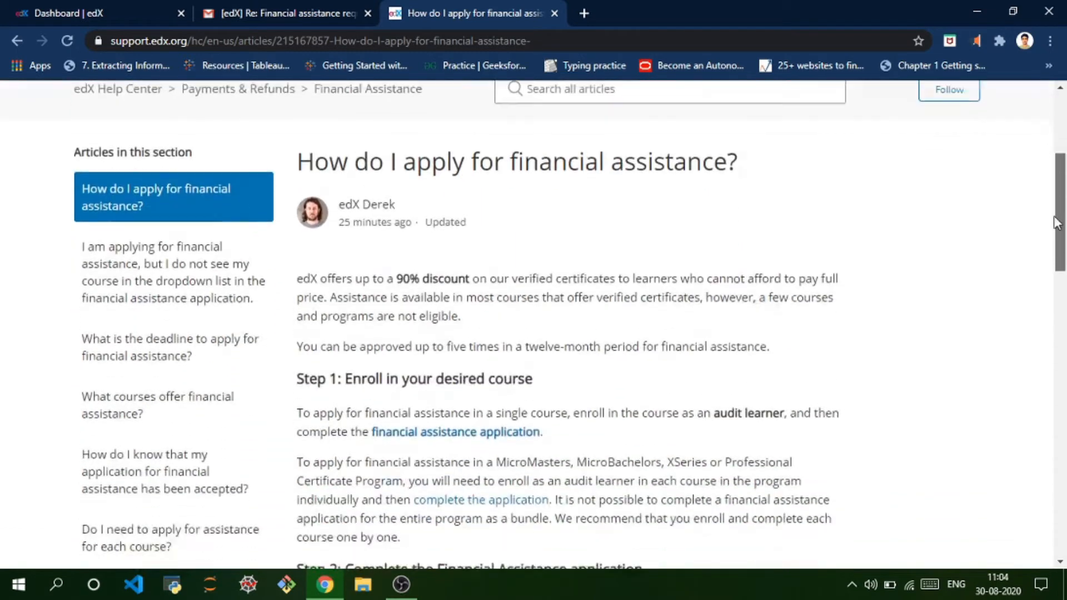
{"action": "scroll", "scroll_direction": "down", "scroll_amount": 3}
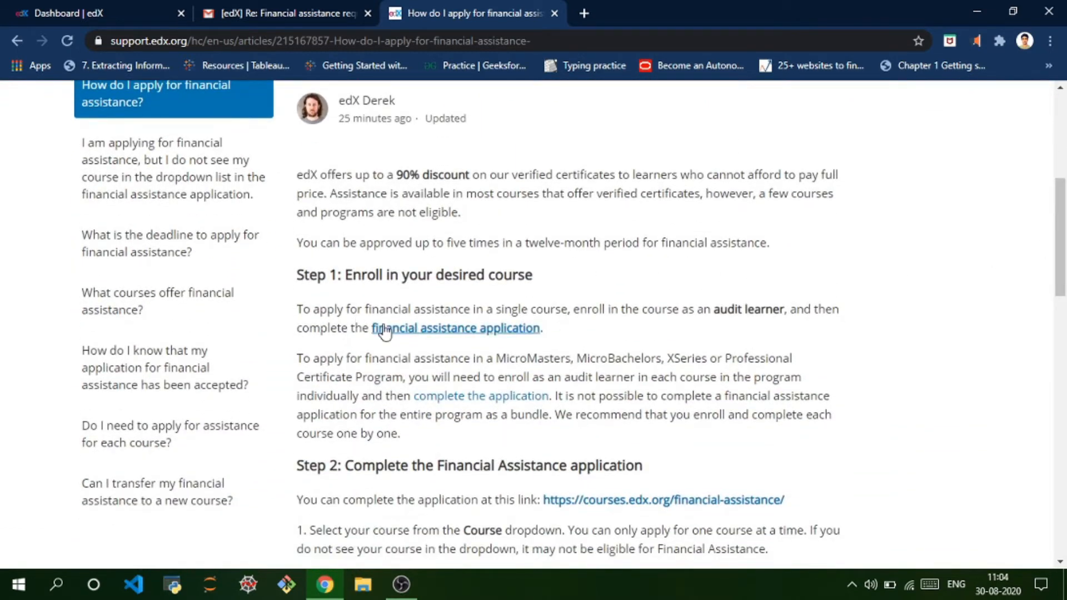
{"action": "left_click_drag", "start_coordinate": [353, 327], "coordinate": [545, 327]}
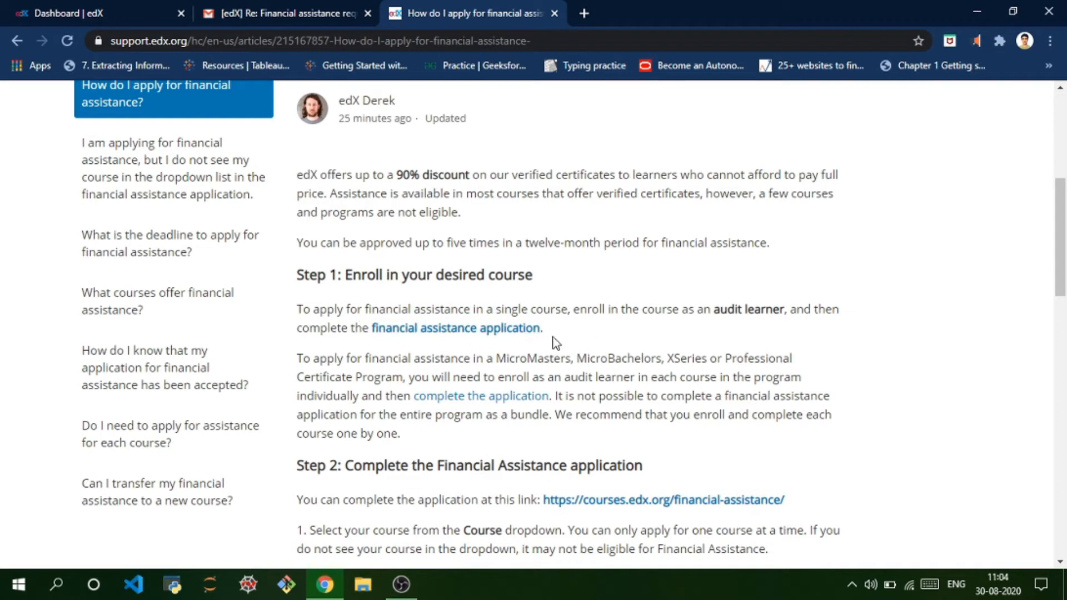
{"action": "left_click", "coordinate": [456, 328]}
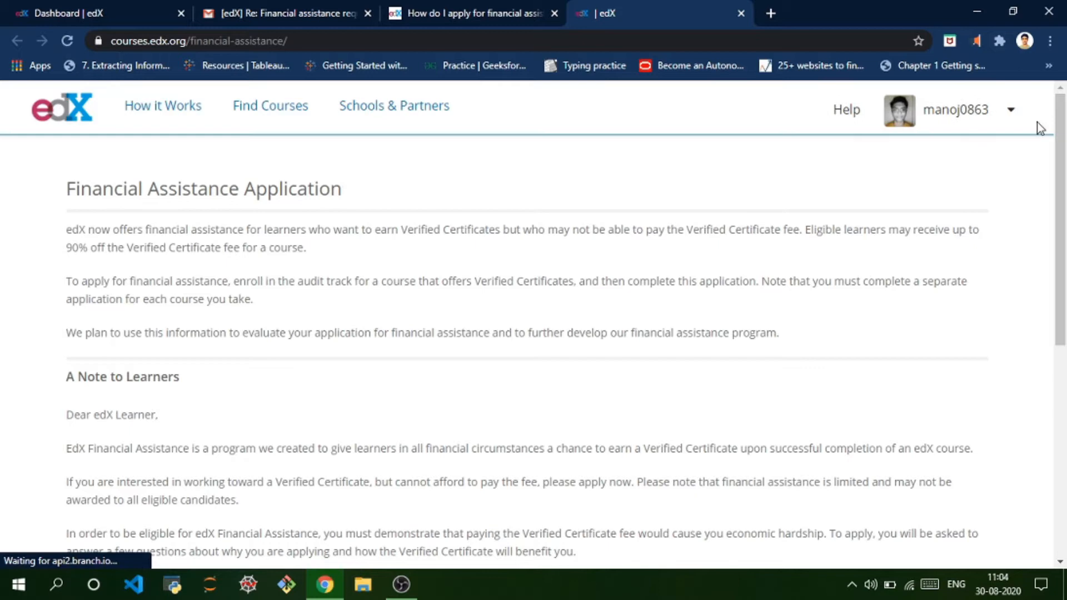
Start the application via Apply for Financial Assistance at the bottom of the page
{"action": "scroll", "scroll_direction": "down", "scroll_amount": 3}
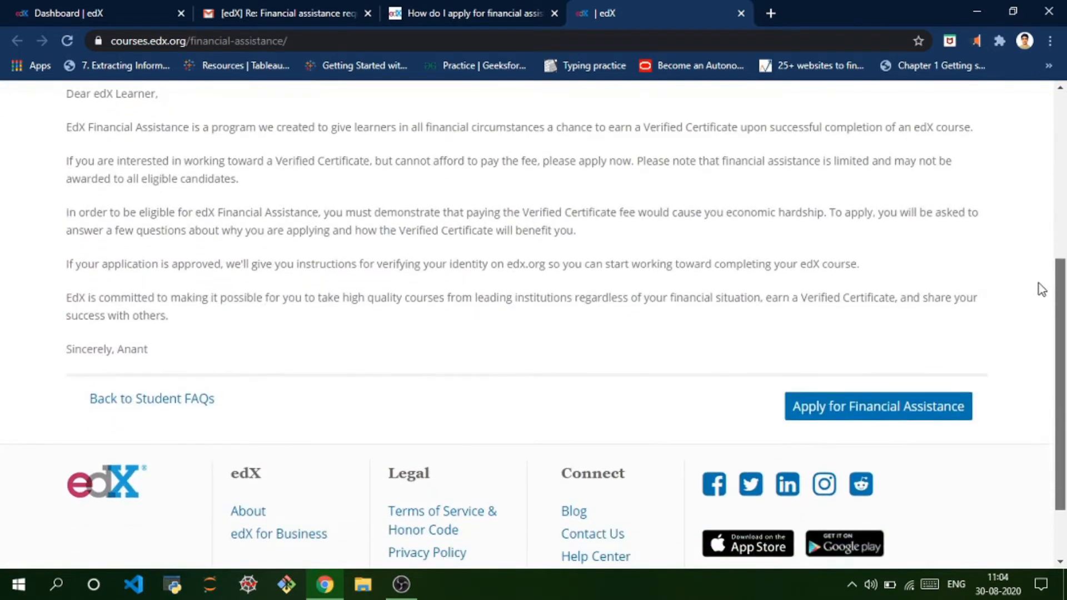
{"action": "left_click", "coordinate": [877, 392]}
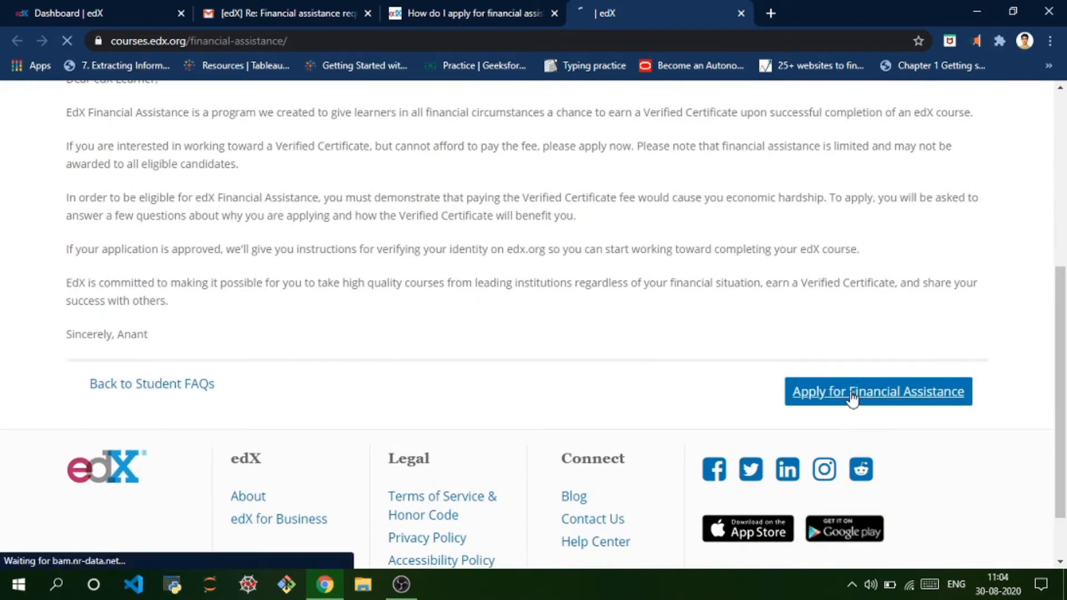
{"action": "left_click", "coordinate": [877, 391]}
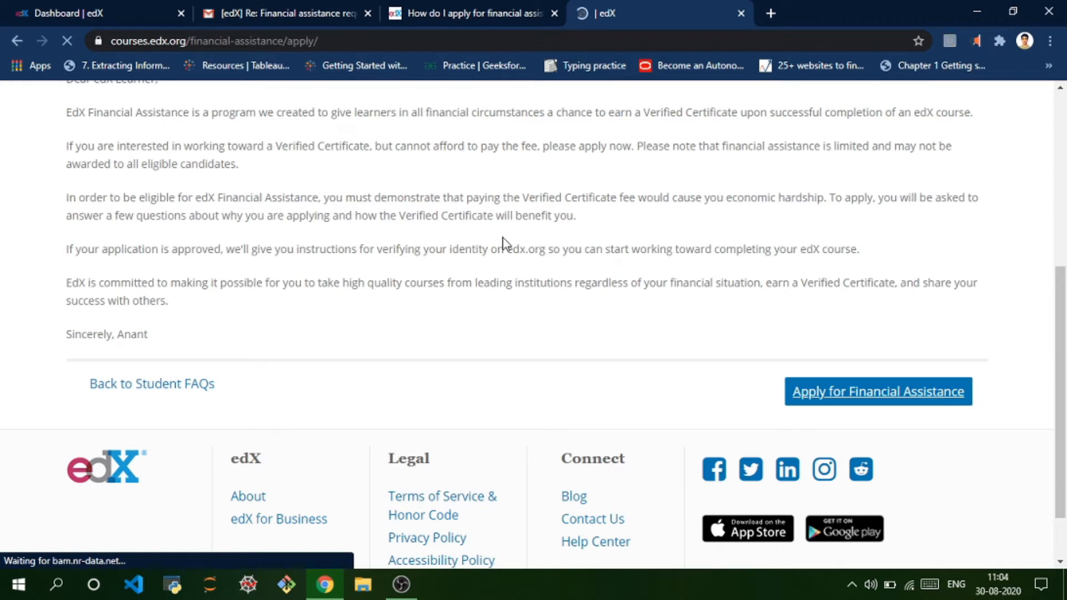
{"action": "left_click", "coordinate": [877, 391]}
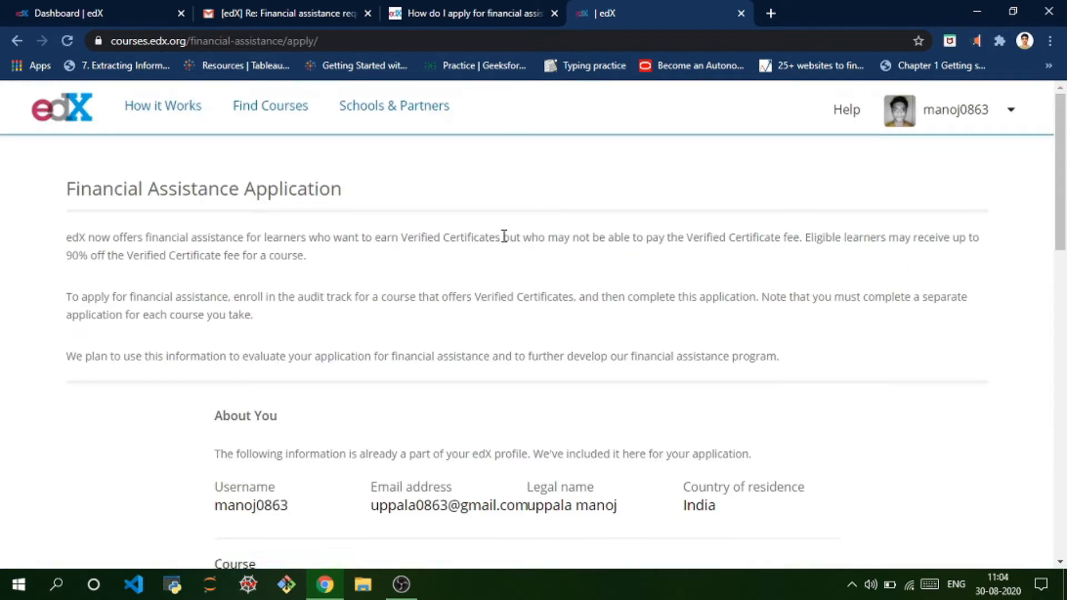
Choose Data Science: Probability as the course and Less than $5,000 as annual household income
{"action": "scroll", "scroll_direction": "down", "scroll_amount": 3}
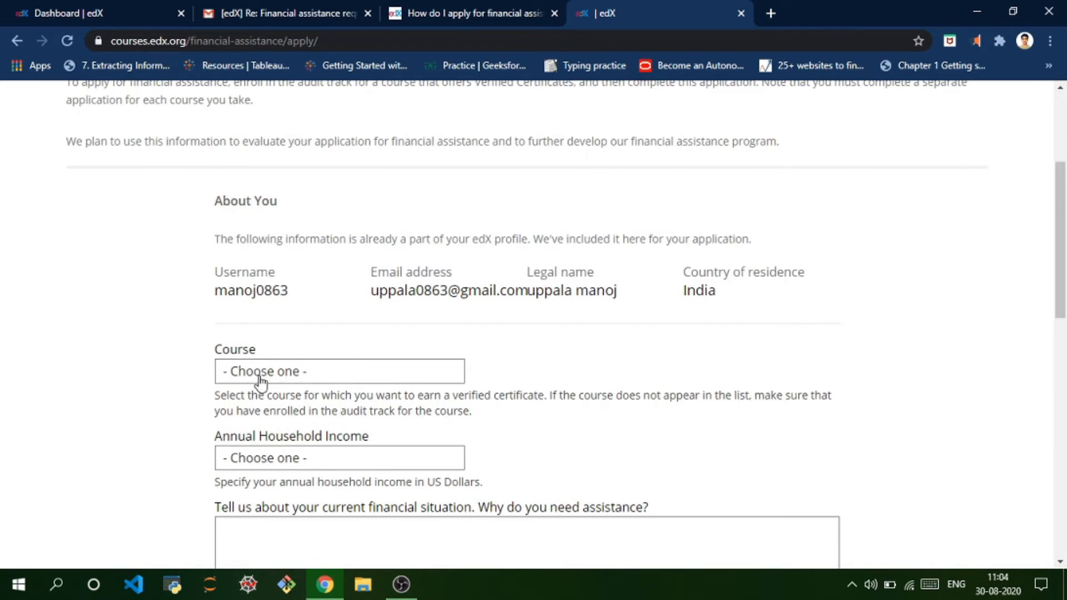
{"action": "left_click", "coordinate": [339, 372]}
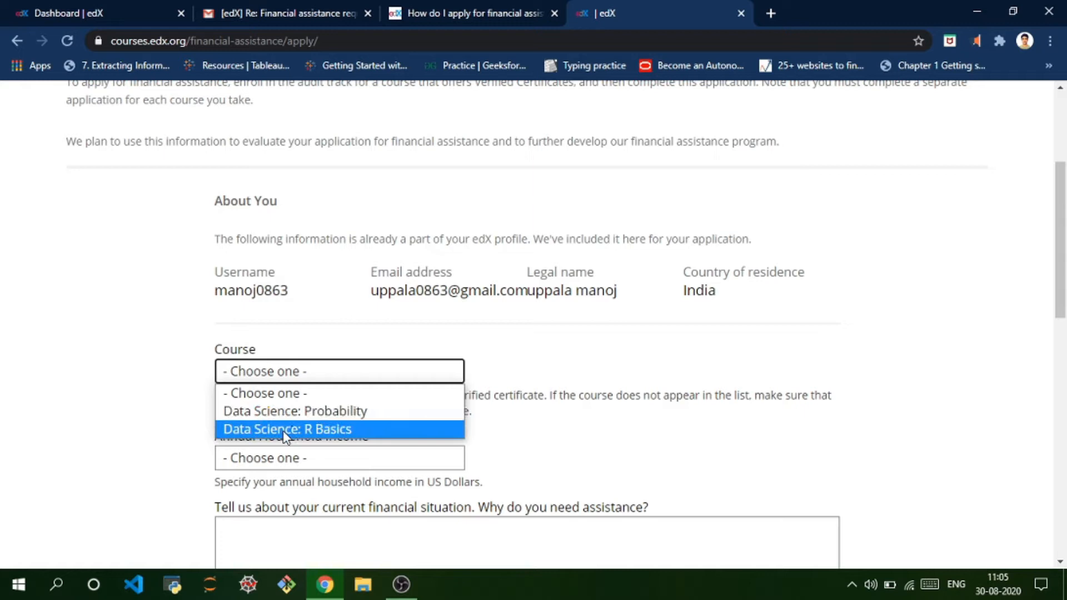
{"action": "left_click", "coordinate": [287, 429]}
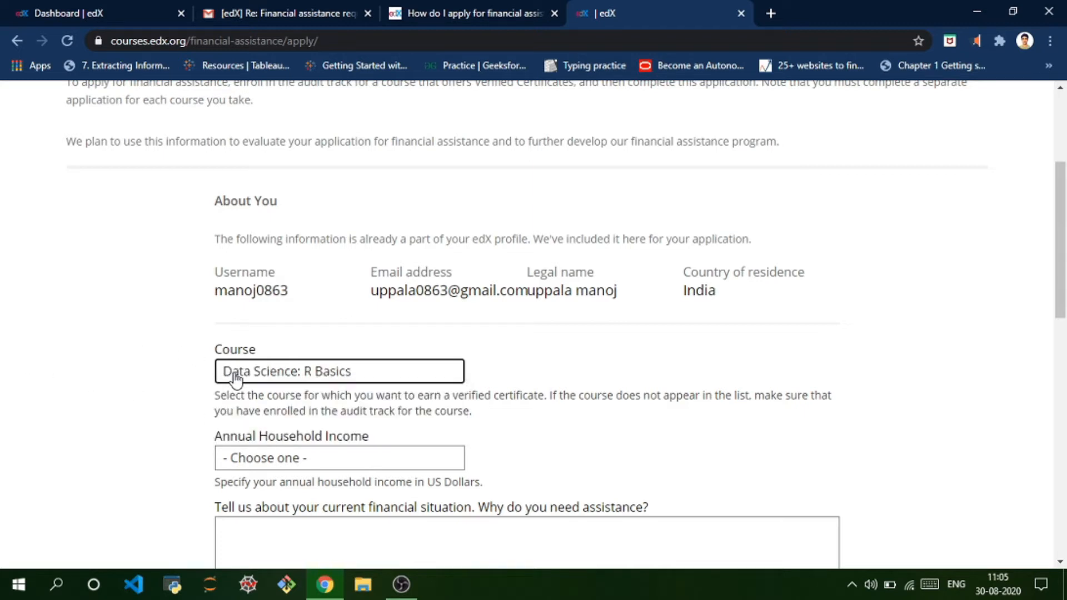
{"action": "left_click", "coordinate": [339, 372]}
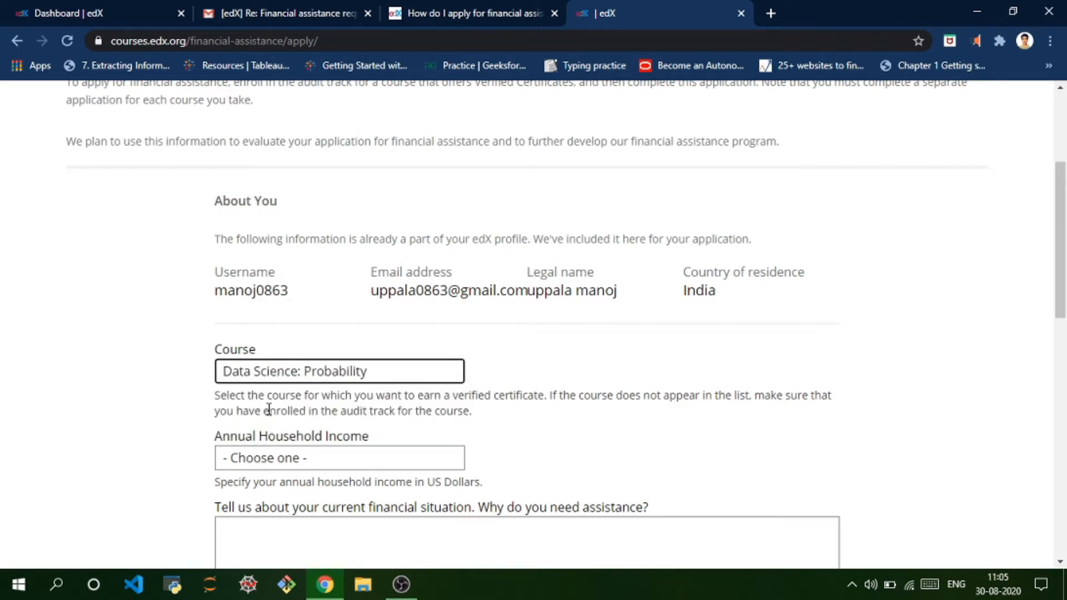
{"action": "scroll", "scroll_direction": "down", "scroll_amount": 3}
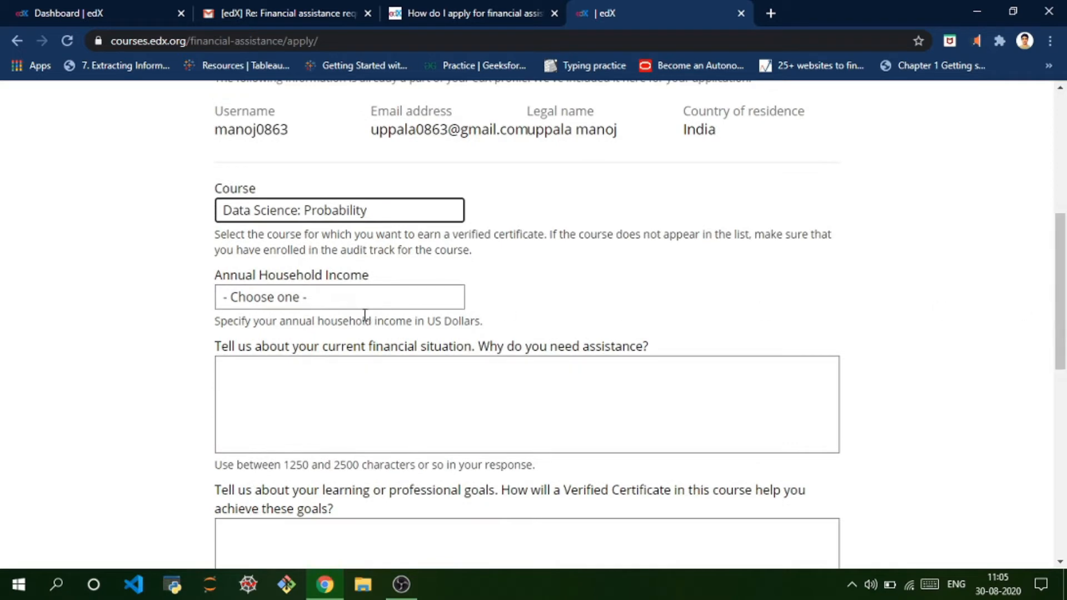
{"action": "left_click", "coordinate": [338, 296]}
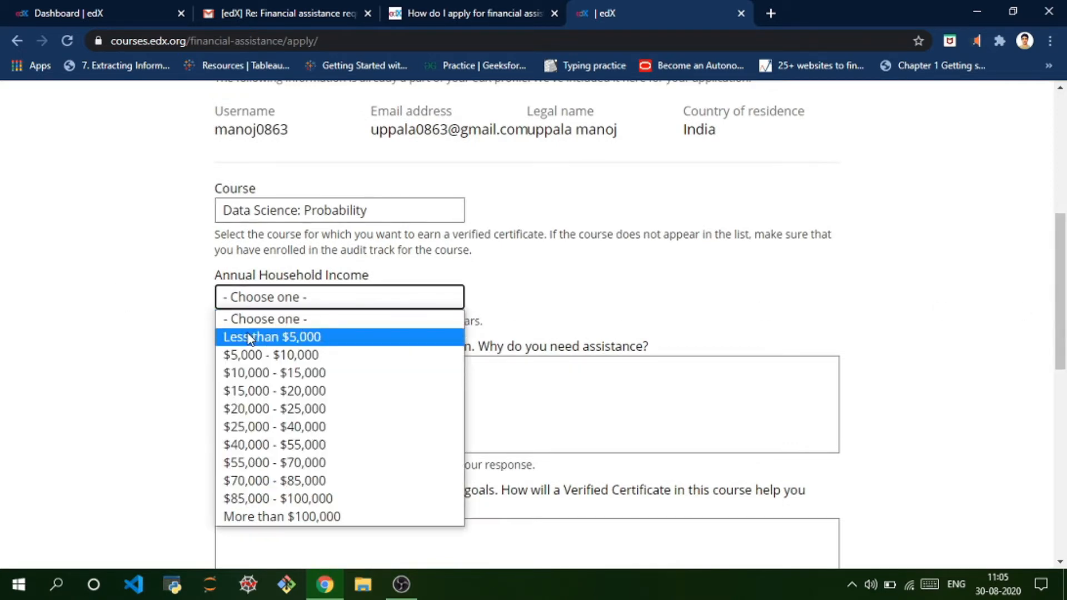
{"action": "left_click", "coordinate": [271, 337]}
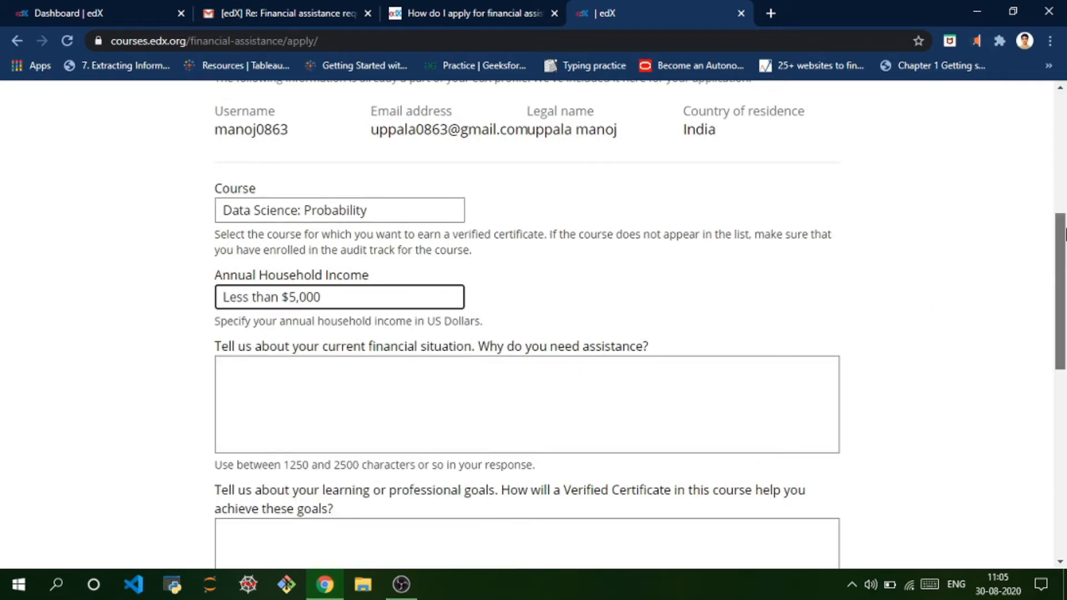
Review the financial-situation essay question and its 1250–2500 character length guidance
{"action": "scroll", "scroll_direction": "down", "scroll_amount": 3}
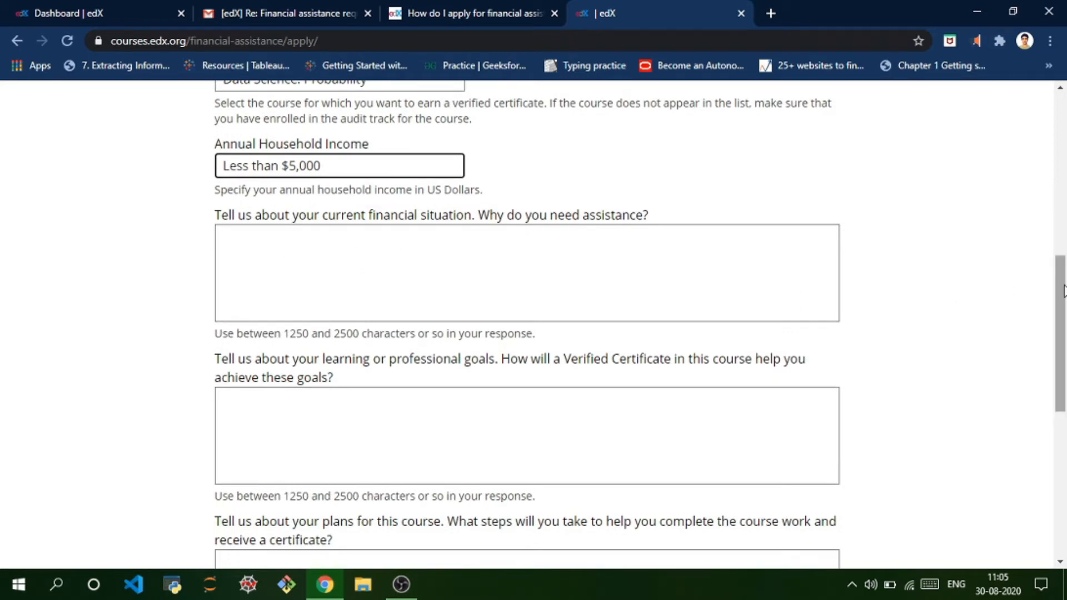
{"action": "scroll", "scroll_direction": "down", "scroll_amount": 3}
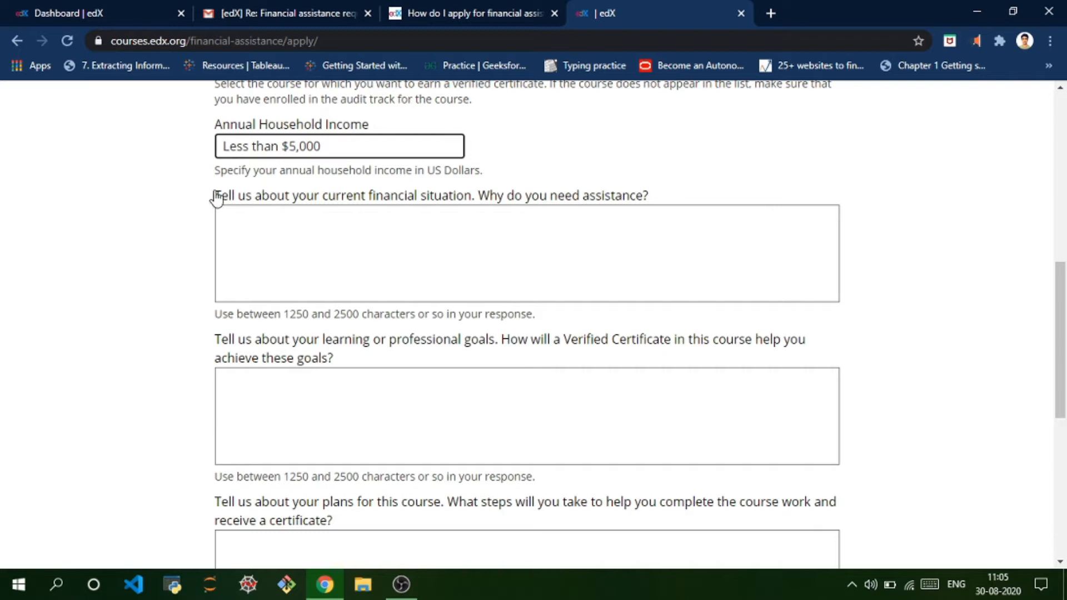
{"action": "left_click", "coordinate": [524, 254]}
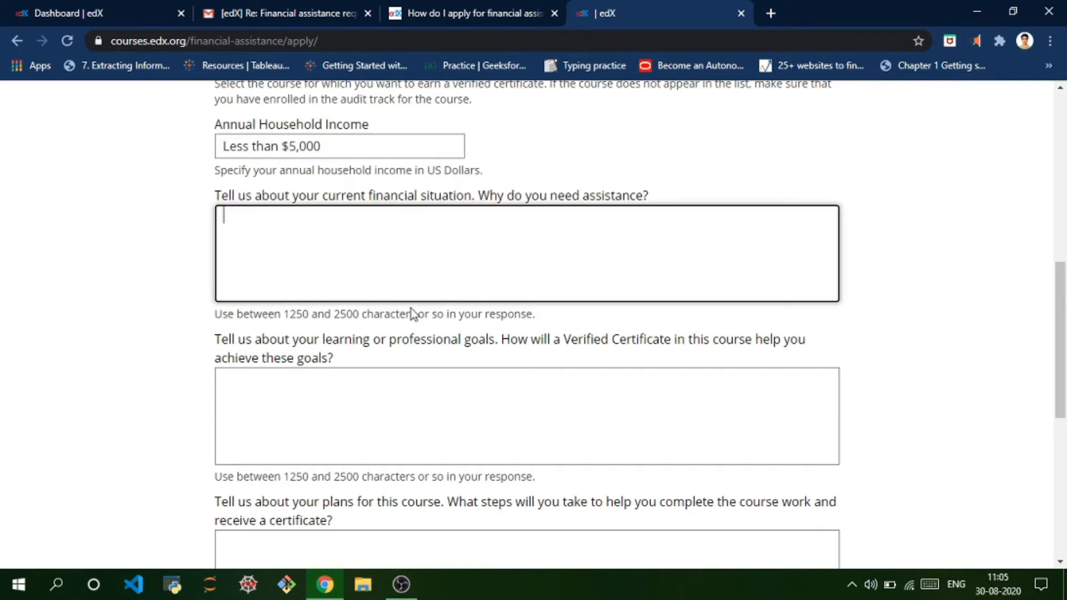
{"action": "left_click_drag", "start_coordinate": [215, 314], "coordinate": [484, 314]}
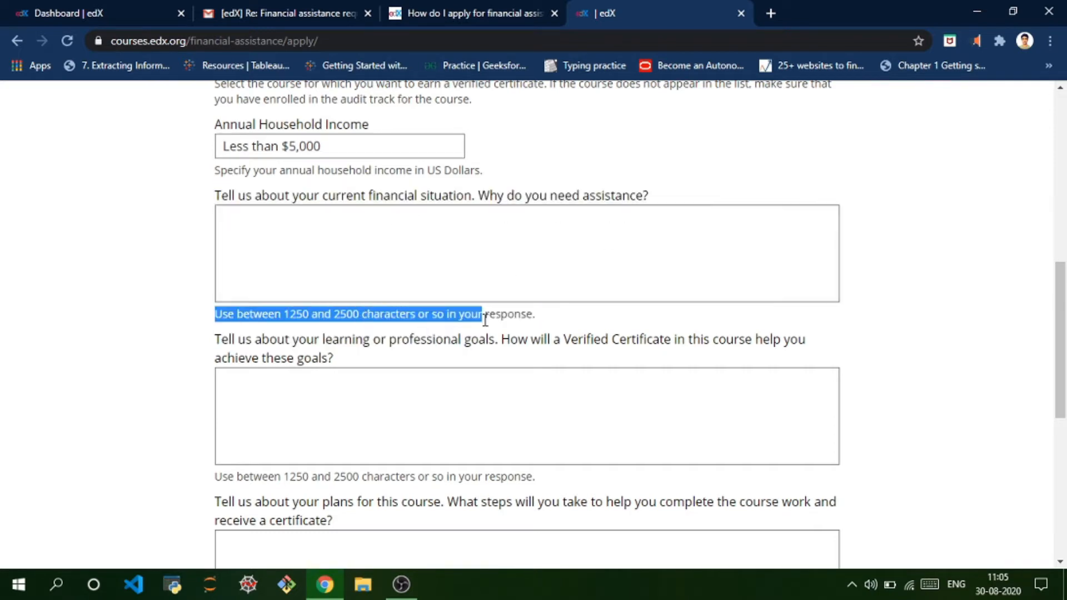
{"action": "left_click_drag", "start_coordinate": [477, 314], "coordinate": [536, 313]}
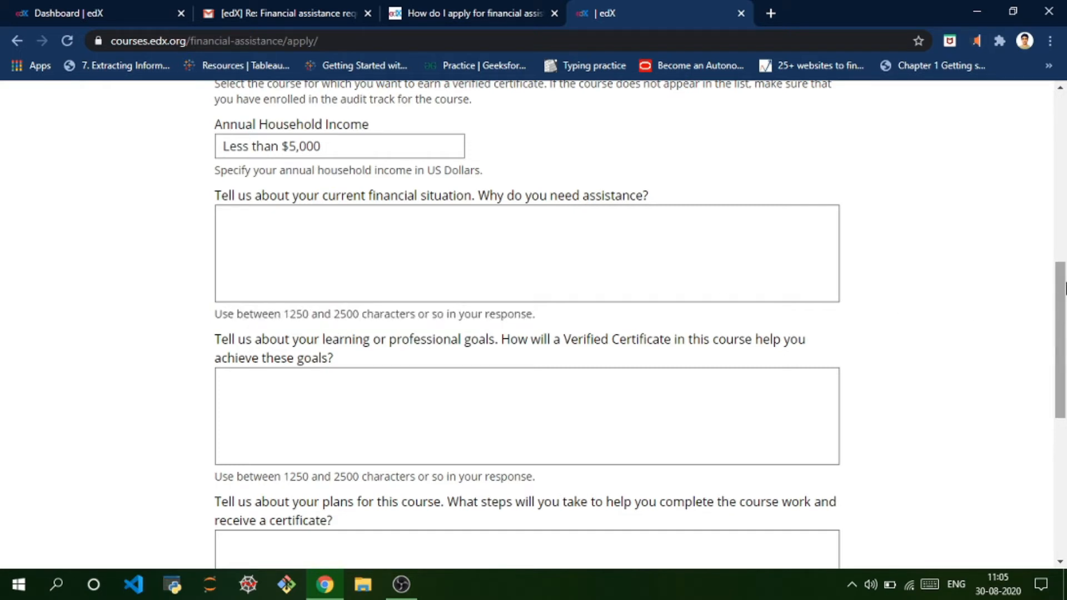
{"action": "scroll", "scroll_direction": "down", "scroll_amount": 3}
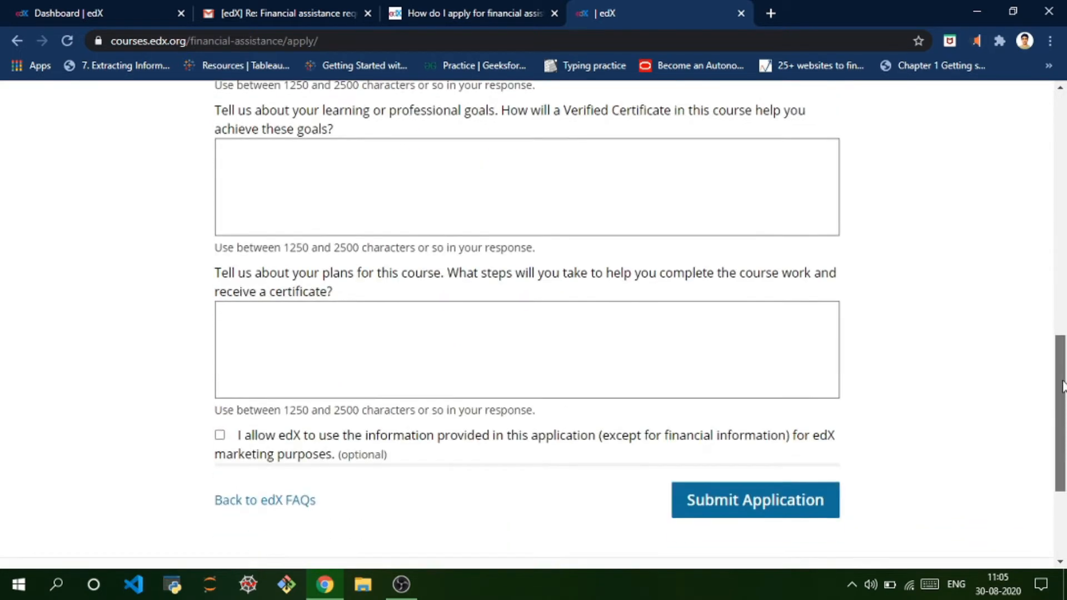
{"action": "scroll", "scroll_direction": "up", "scroll_amount": 3}
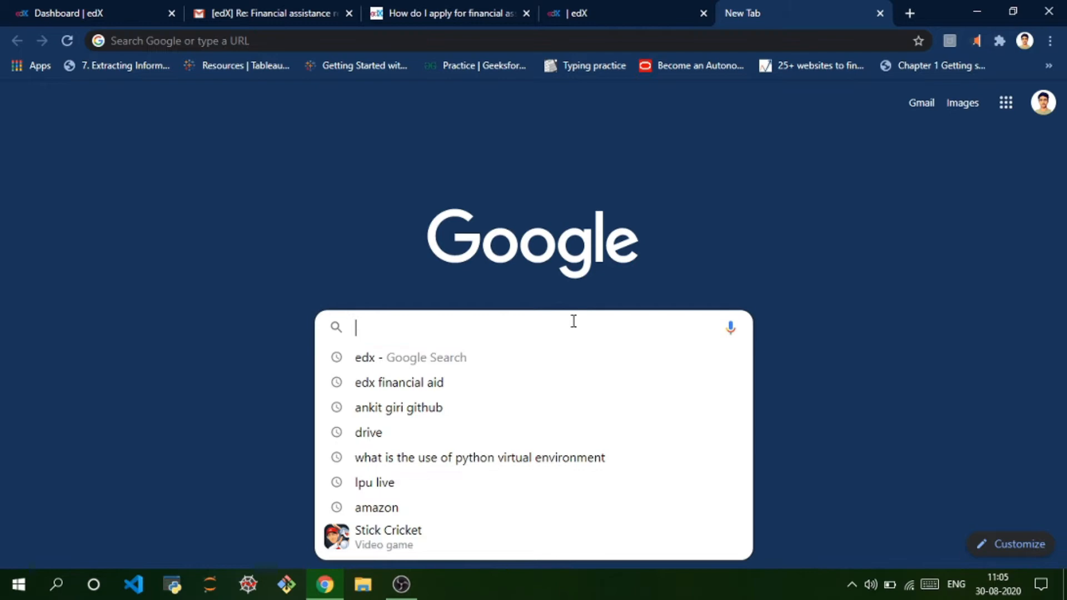
Select the financial-situation question text and switch to a blank tab to search it
{"action": "left_click", "coordinate": [606, 13]}
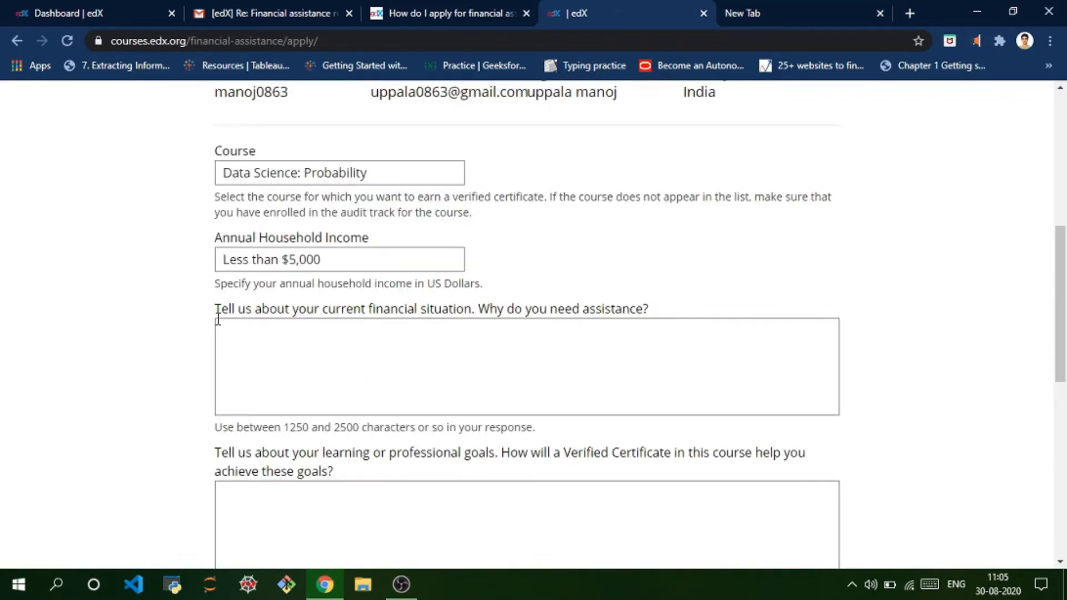
{"action": "left_click_drag", "start_coordinate": [214, 309], "coordinate": [650, 309]}
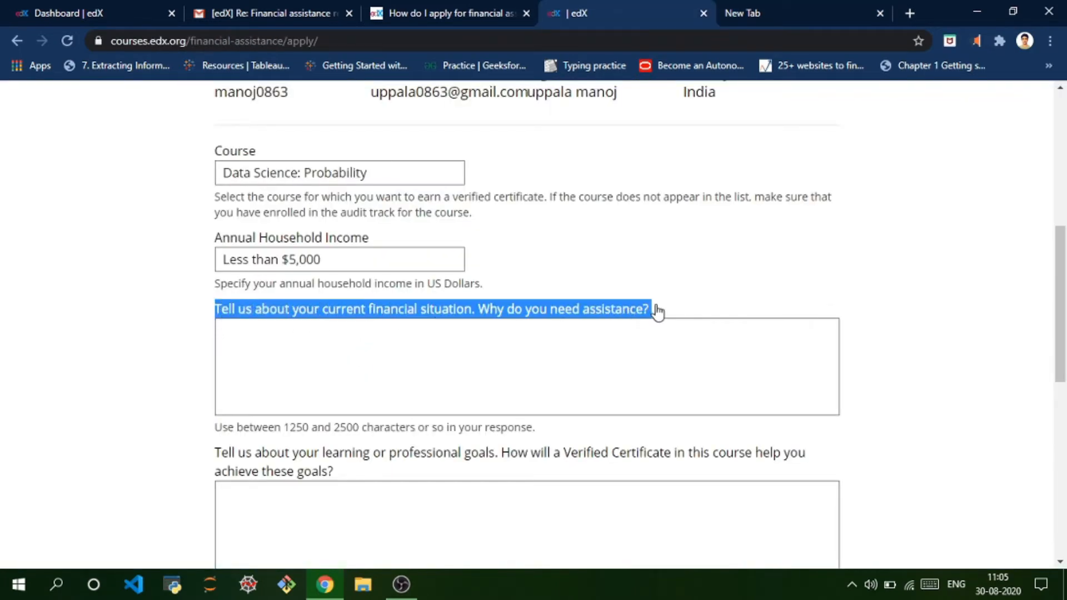
{"action": "left_click", "coordinate": [783, 13]}
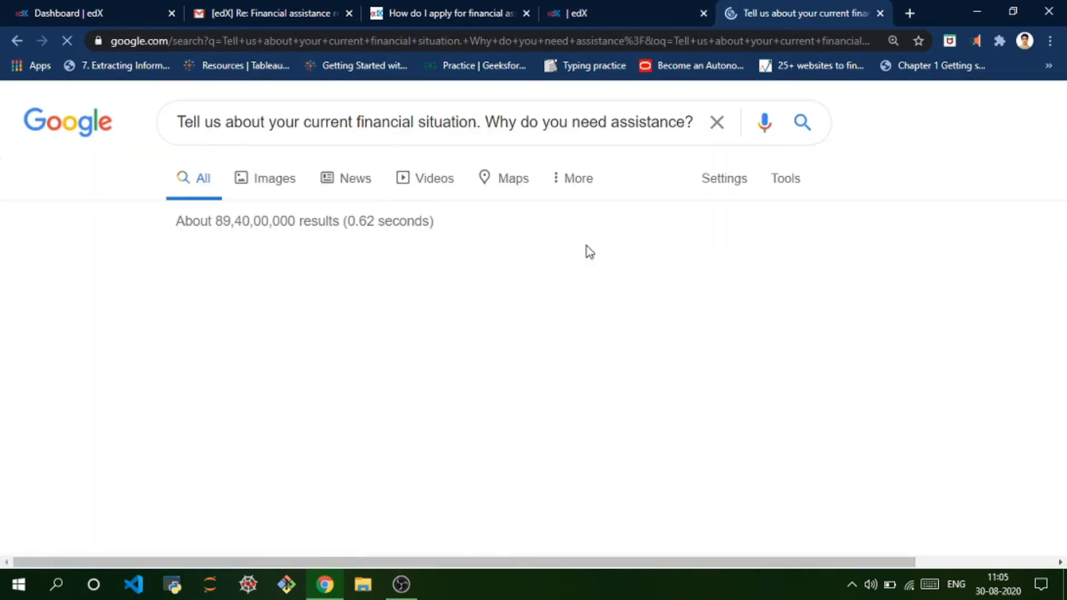
From the Google results for the question, go to the chauhannaman98 edX-financial-assistance-answers GitHub page
{"action": "scroll", "scroll_direction": "down", "scroll_amount": 3}
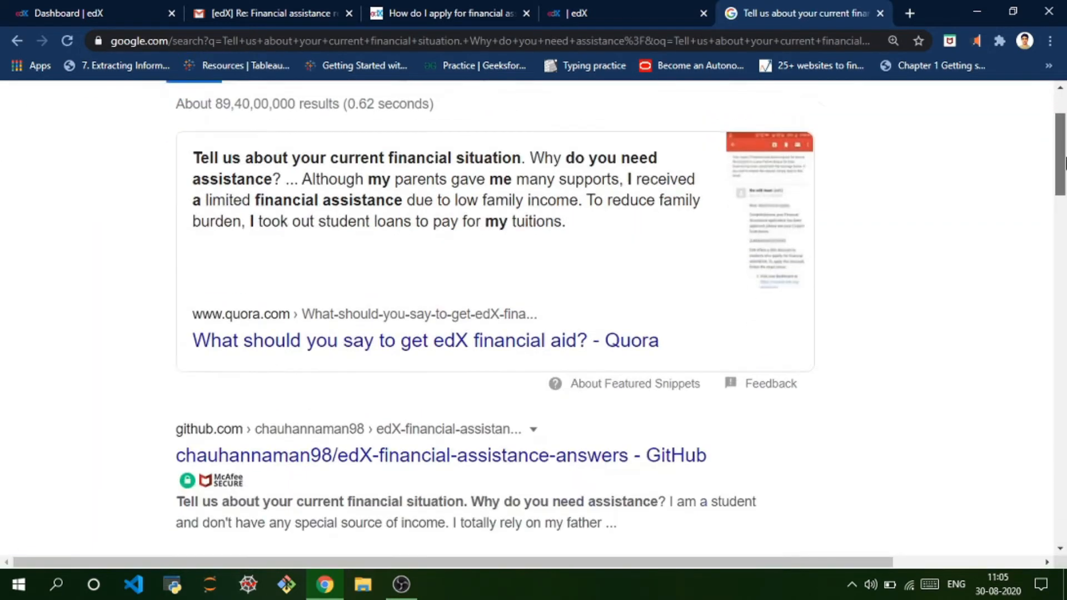
{"action": "scroll", "scroll_direction": "down", "scroll_amount": 3}
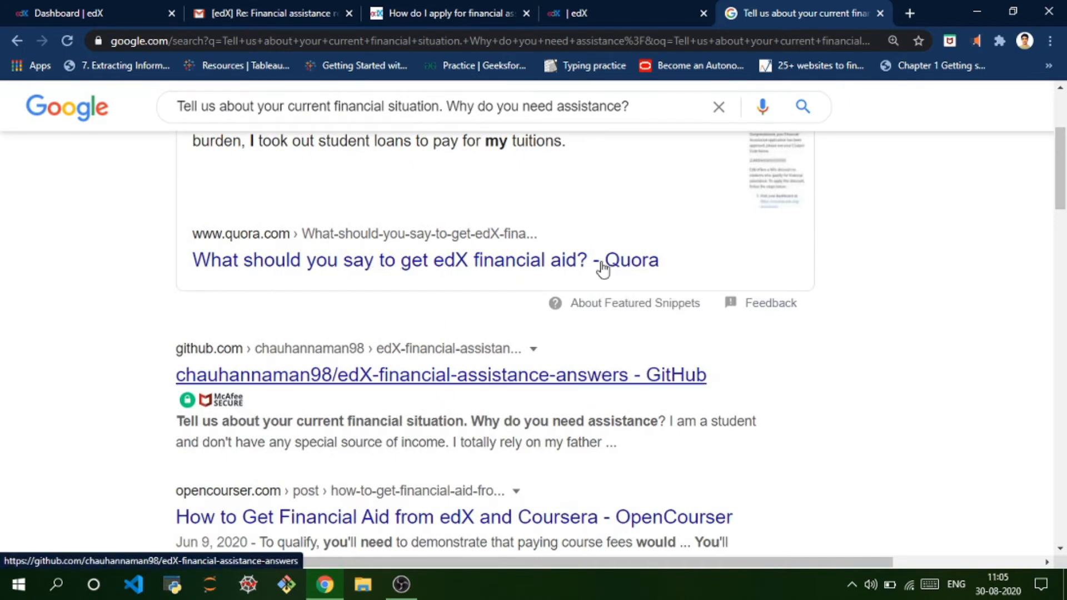
{"action": "mouse_move", "coordinate": [512, 377]}
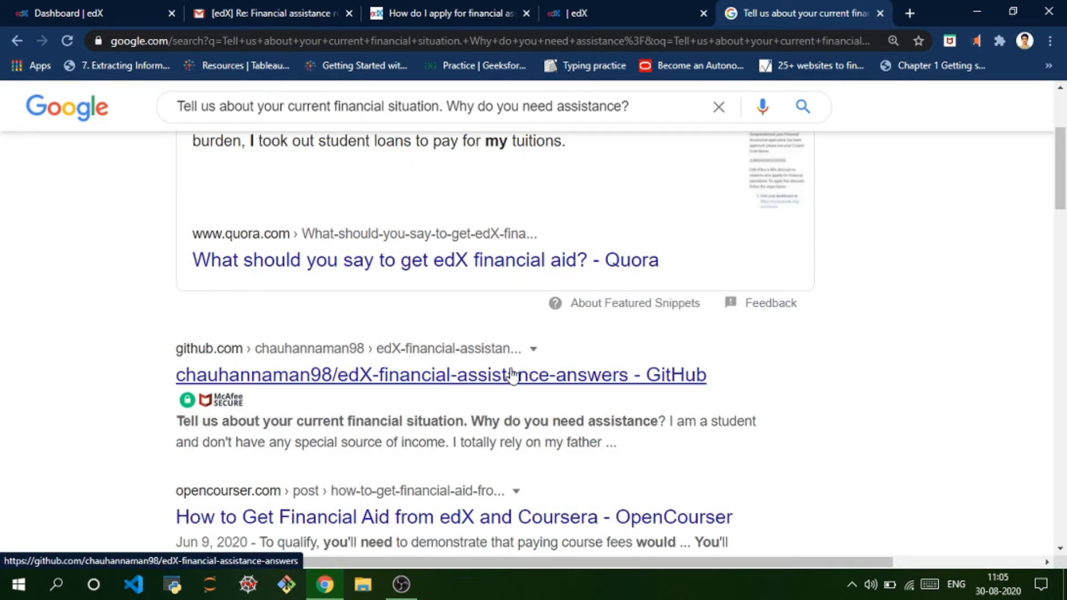
{"action": "left_click", "coordinate": [441, 374]}
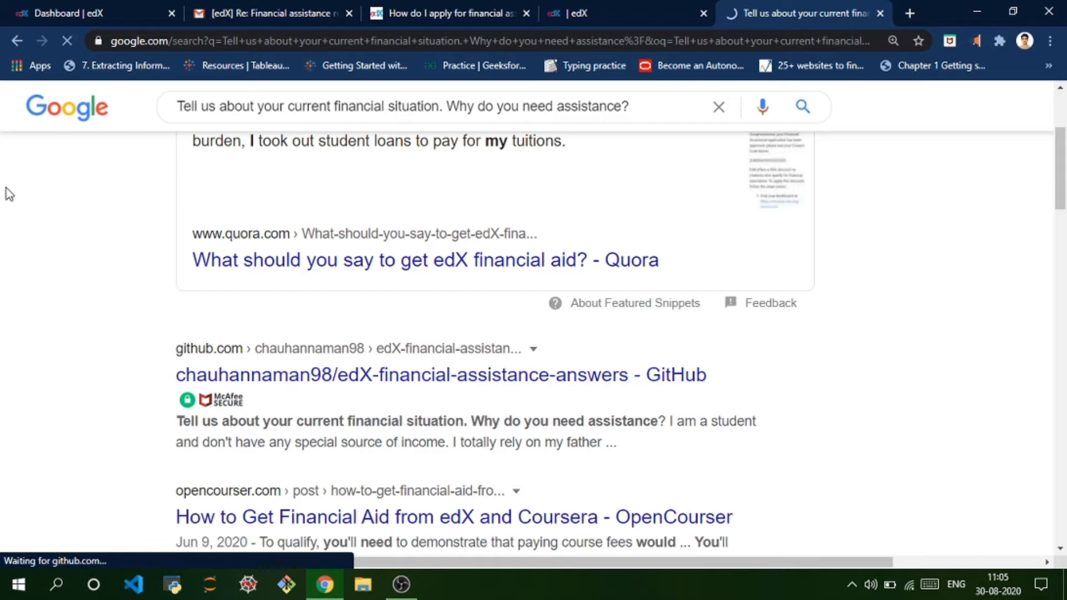
Select the README's sample financial-situation answer paragraph for copying
{"action": "left_click", "coordinate": [441, 375]}
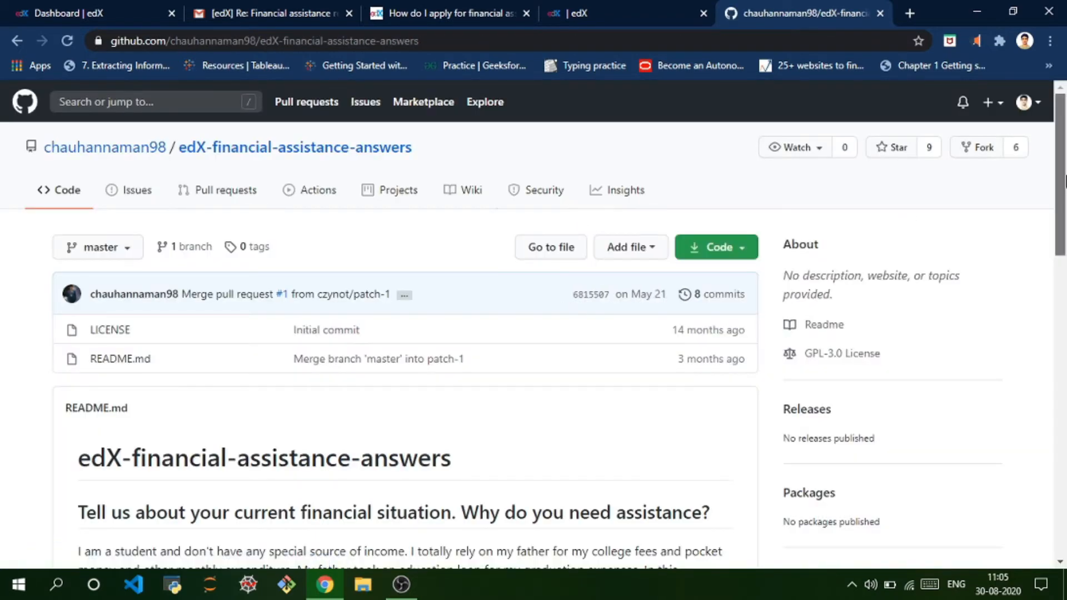
{"action": "scroll", "scroll_direction": "down", "scroll_amount": 3}
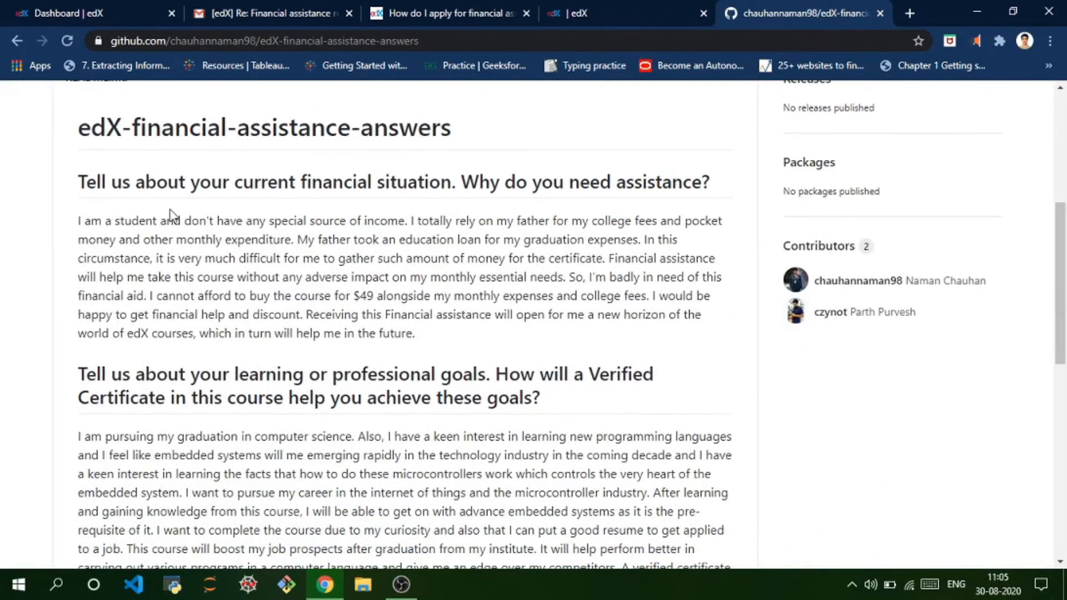
{"action": "left_click_drag", "start_coordinate": [78, 220], "coordinate": [441, 315]}
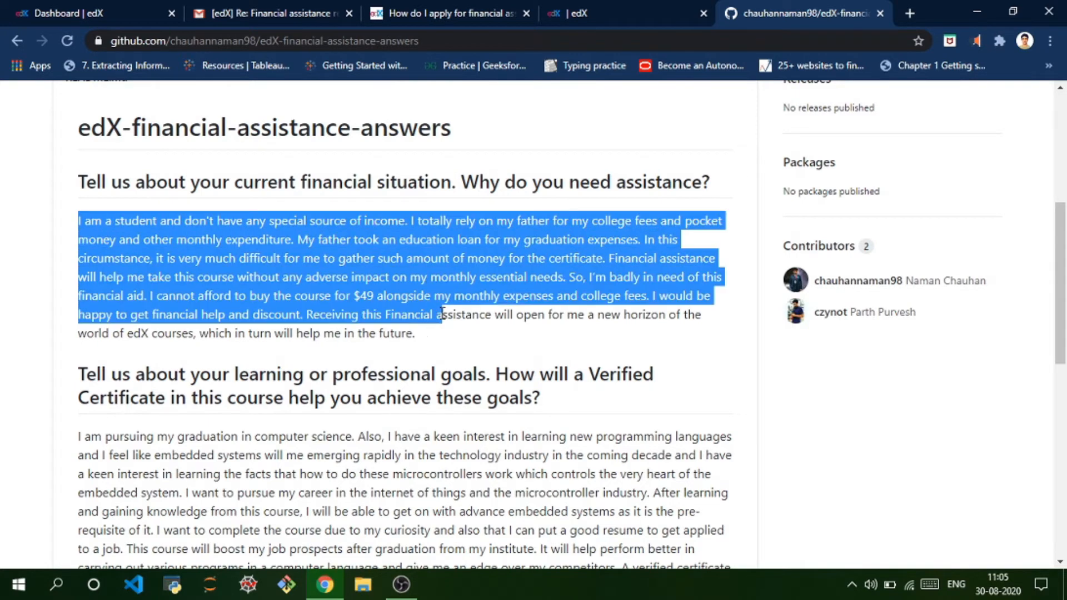
{"action": "left_click_drag", "start_coordinate": [440, 313], "coordinate": [413, 333]}
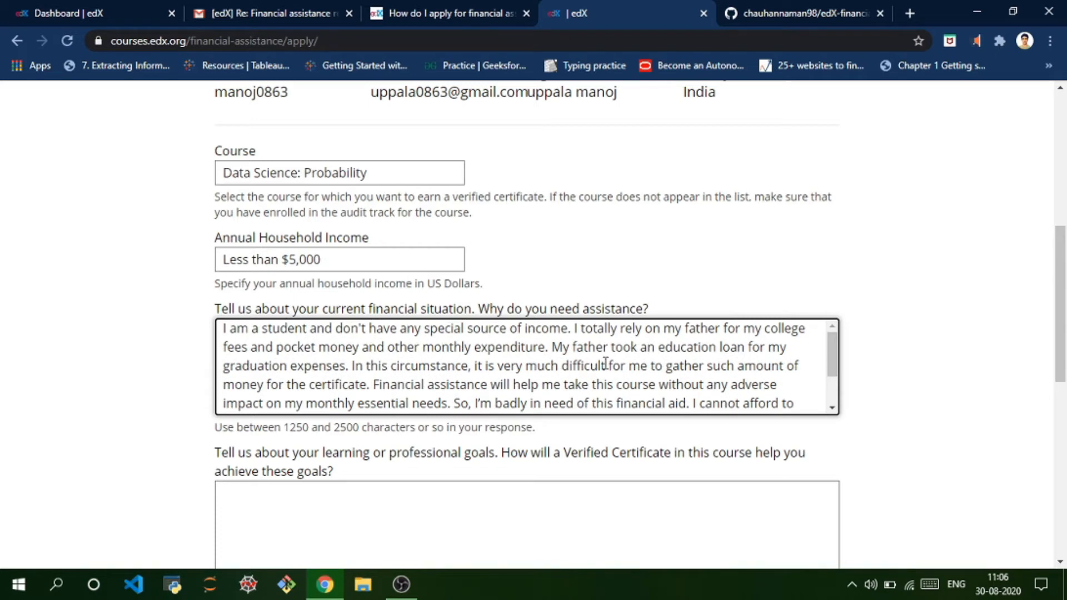
{"action": "mouse_move", "coordinate": [845, 380]}
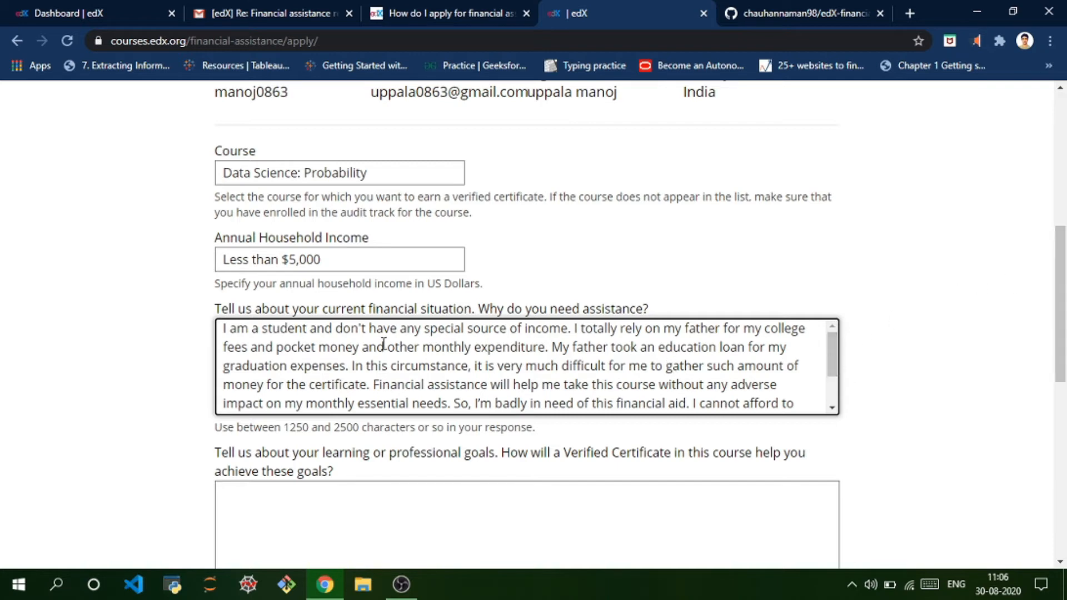
{"action": "mouse_move", "coordinate": [765, 386]}
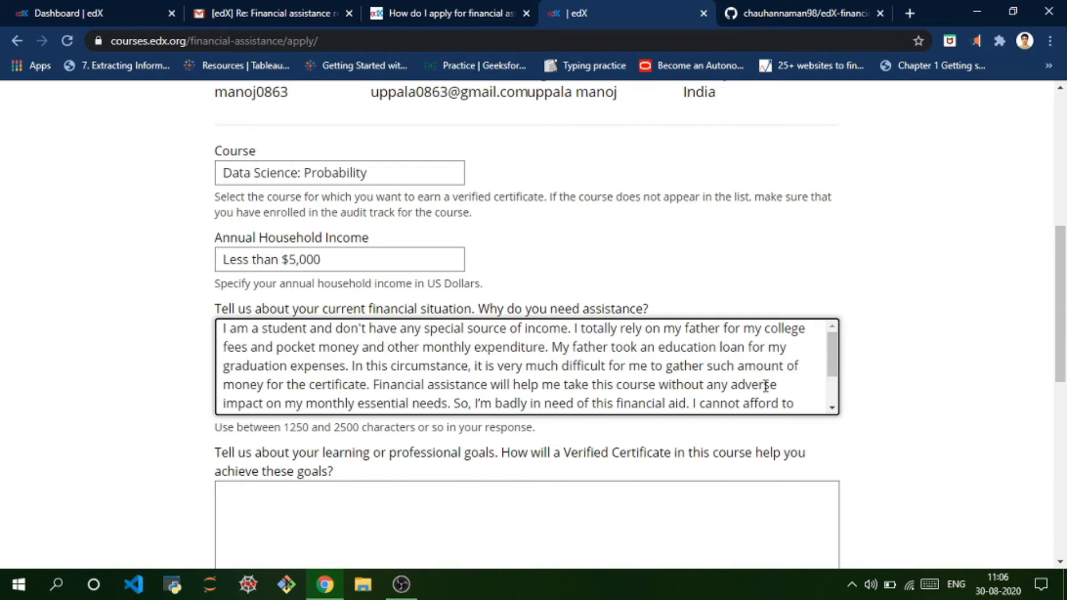
{"action": "mouse_move", "coordinate": [834, 359]}
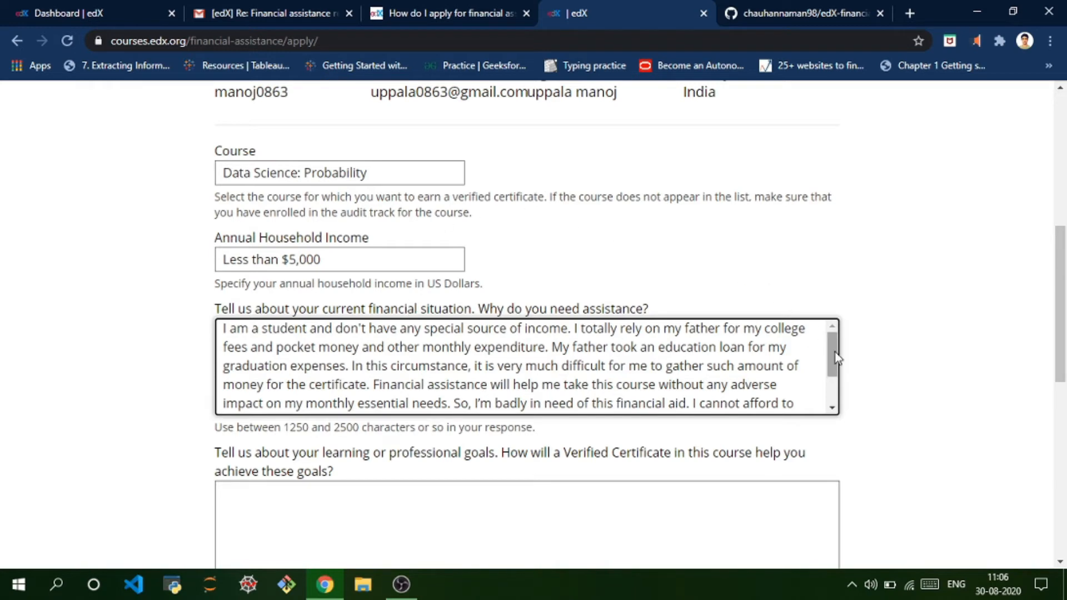
Scroll through the pasted financial-situation answer, then switch to the Gmail approval email
{"action": "scroll", "scroll_direction": "down", "scroll_amount": 3}
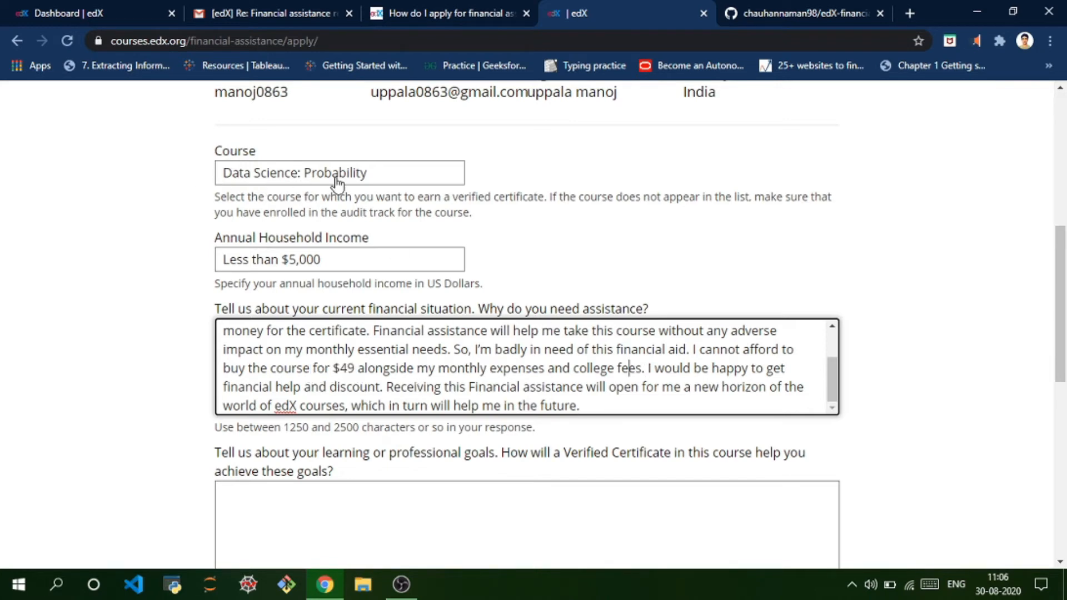
{"action": "scroll", "scroll_direction": "down", "scroll_amount": 3}
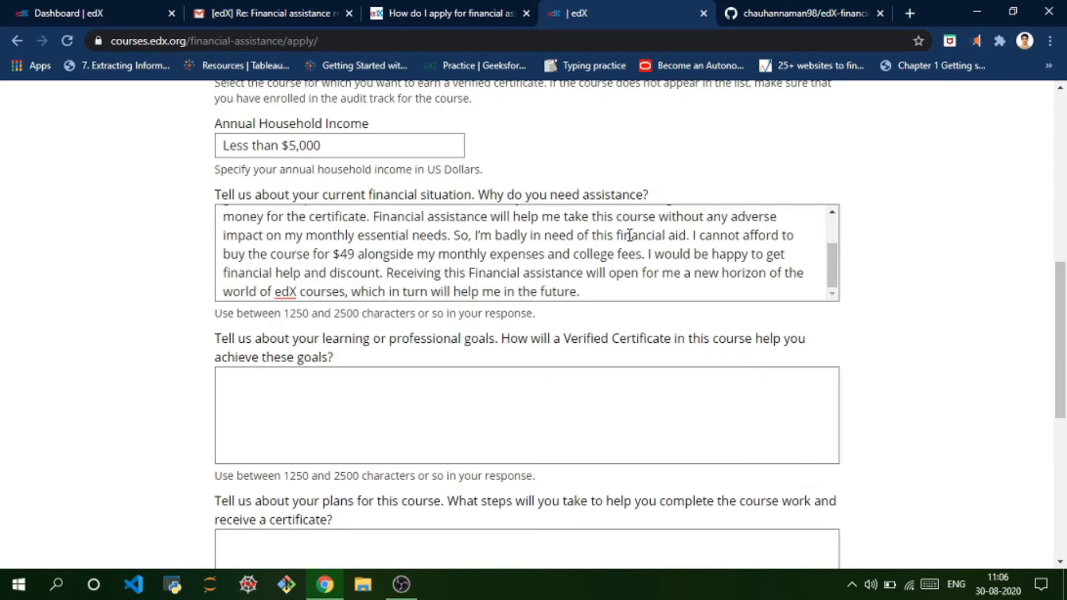
{"action": "scroll", "scroll_direction": "down", "scroll_amount": 3}
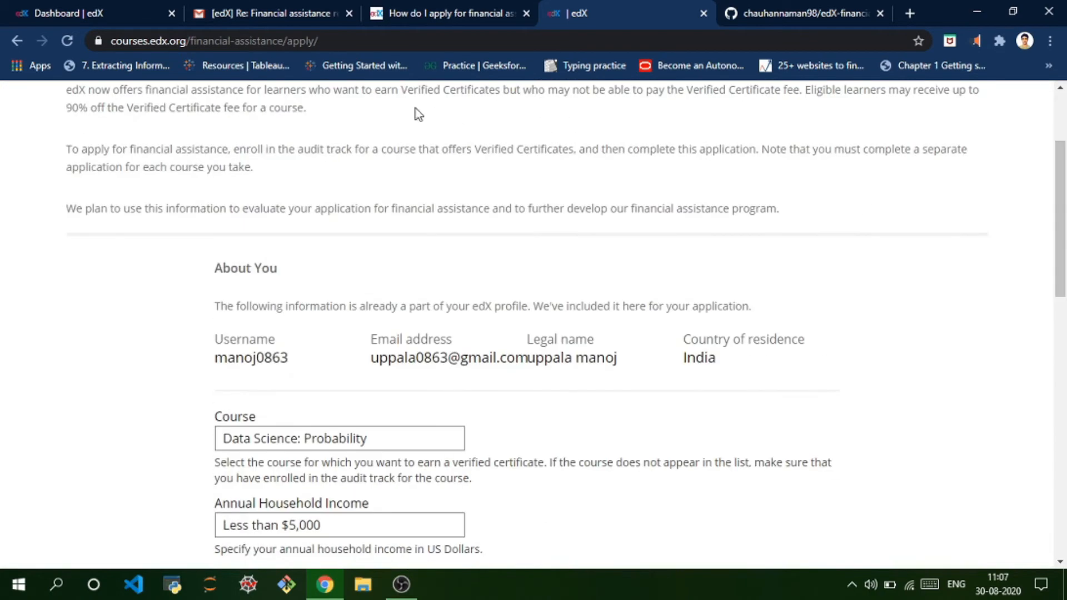
{"action": "left_click", "coordinate": [272, 13]}
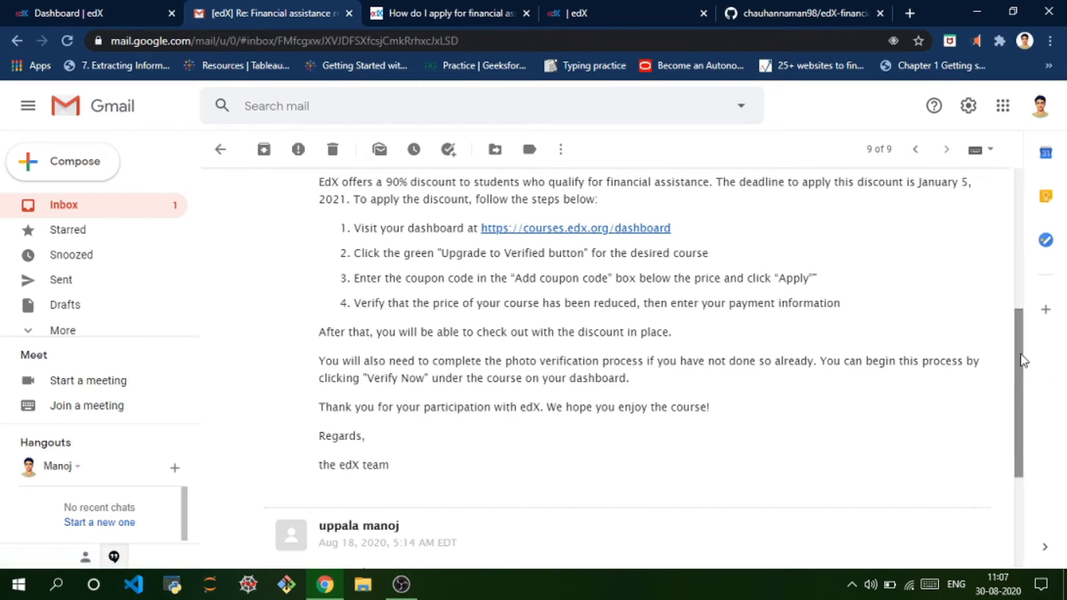
Read the 90% discount coupon steps in the approval email and return to the edX dashboard
{"action": "scroll", "scroll_direction": "up", "scroll_amount": 3}
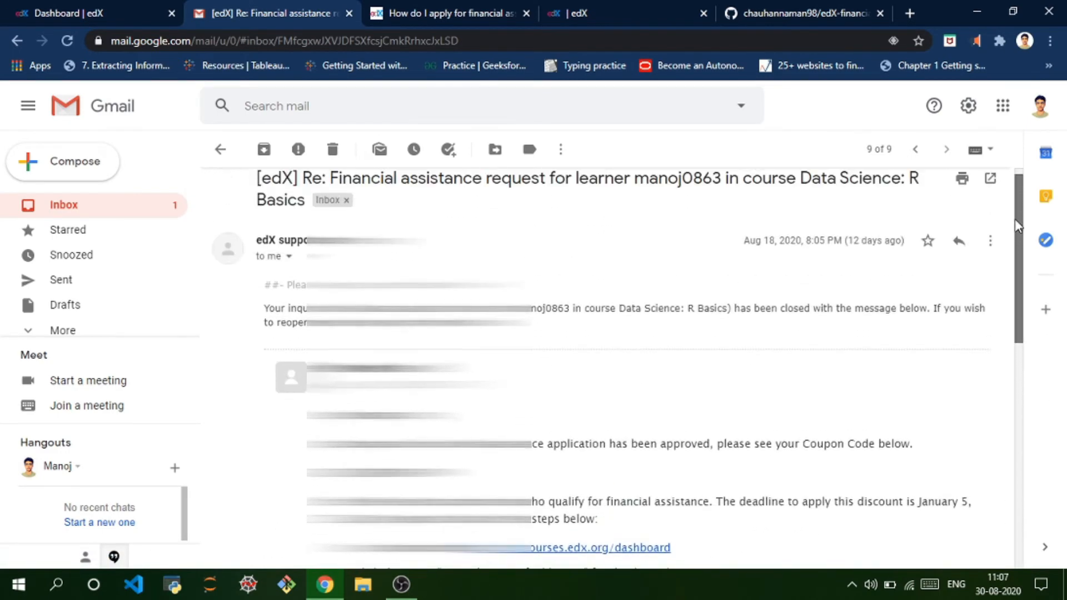
{"action": "scroll", "scroll_direction": "down", "scroll_amount": 3}
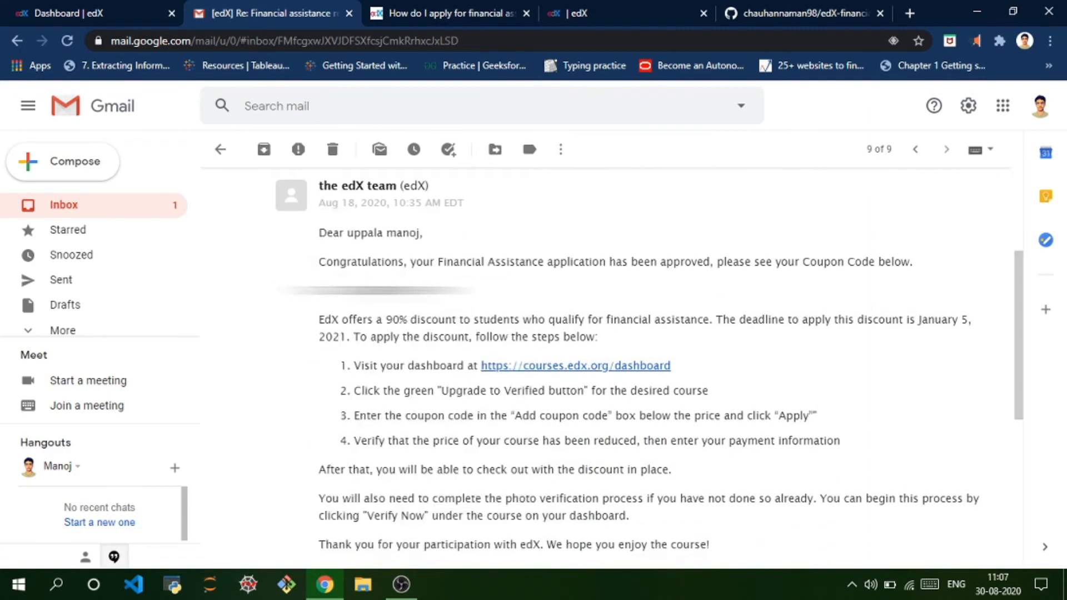
{"action": "left_click_drag", "start_coordinate": [318, 319], "coordinate": [432, 319]}
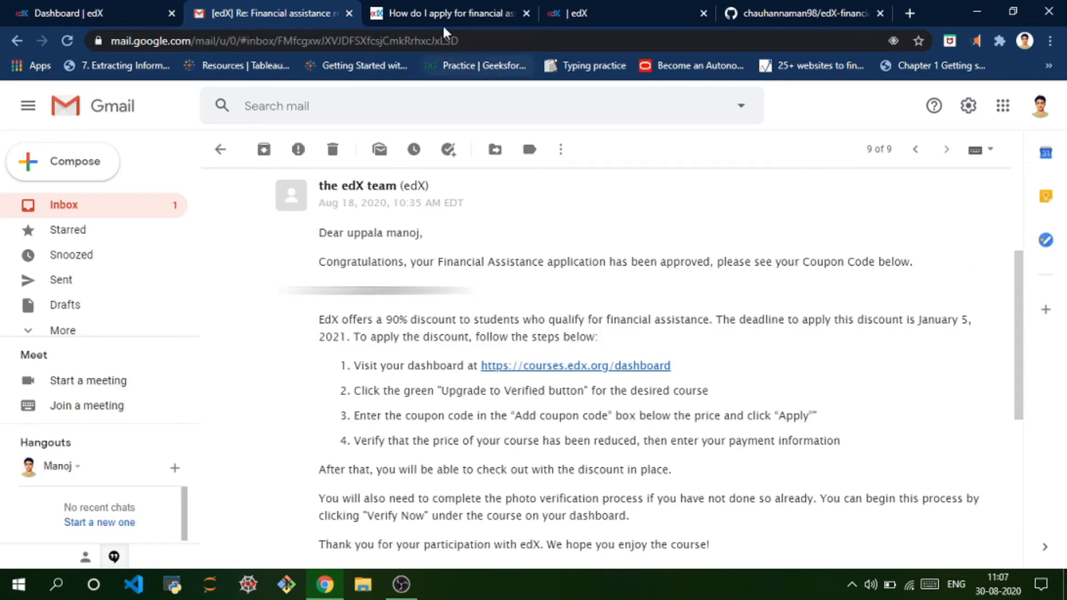
{"action": "left_click", "coordinate": [89, 14]}
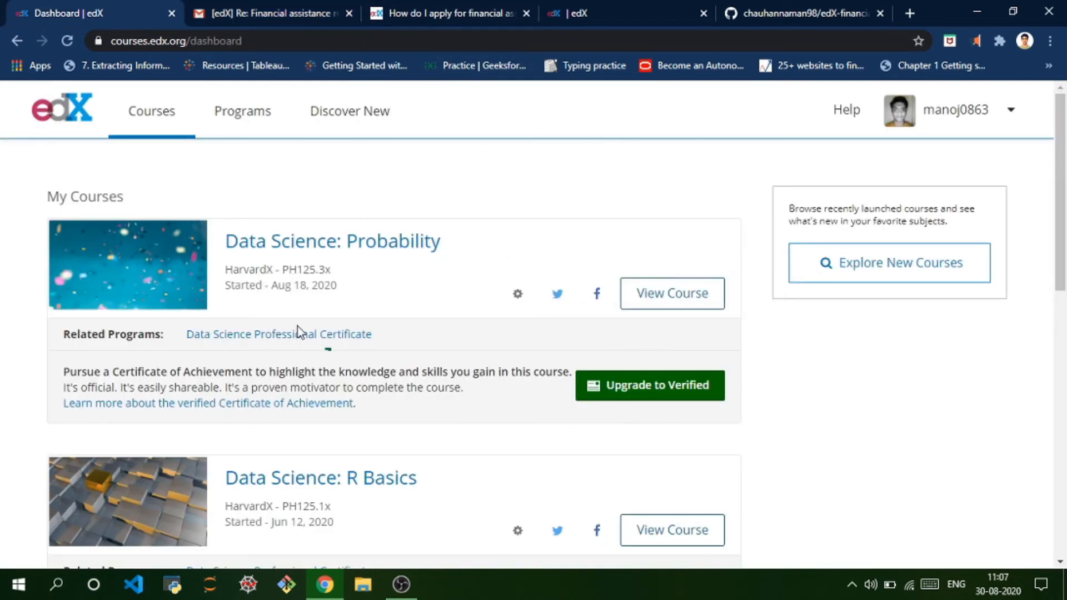
{"action": "mouse_move", "coordinate": [635, 386]}
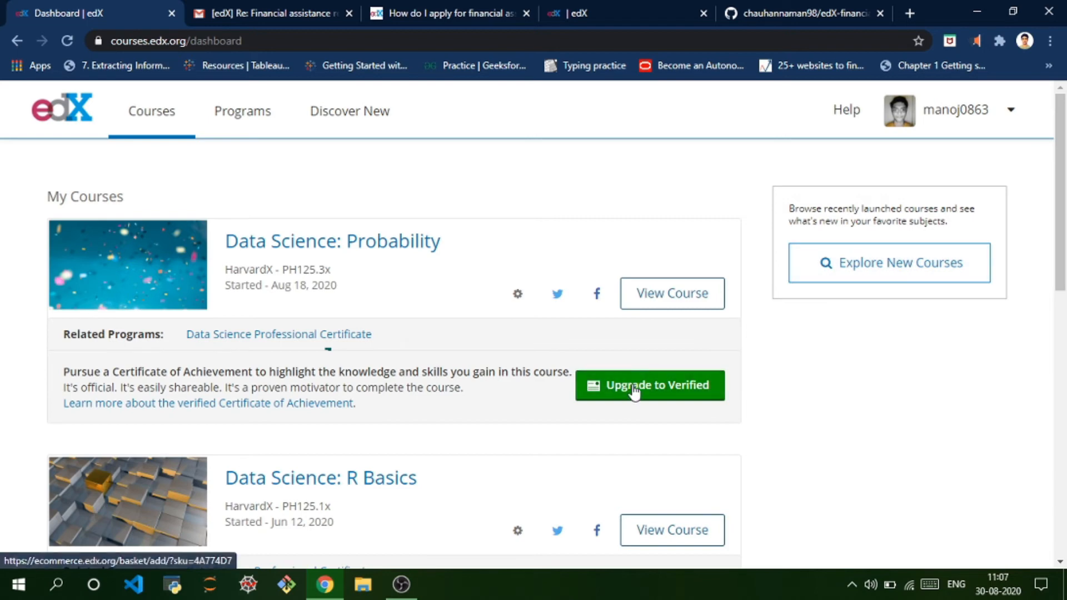
Start the verified-certificate upgrade for Data Science: Probability, putting it in the cart at $49.00
{"action": "left_click", "coordinate": [648, 385]}
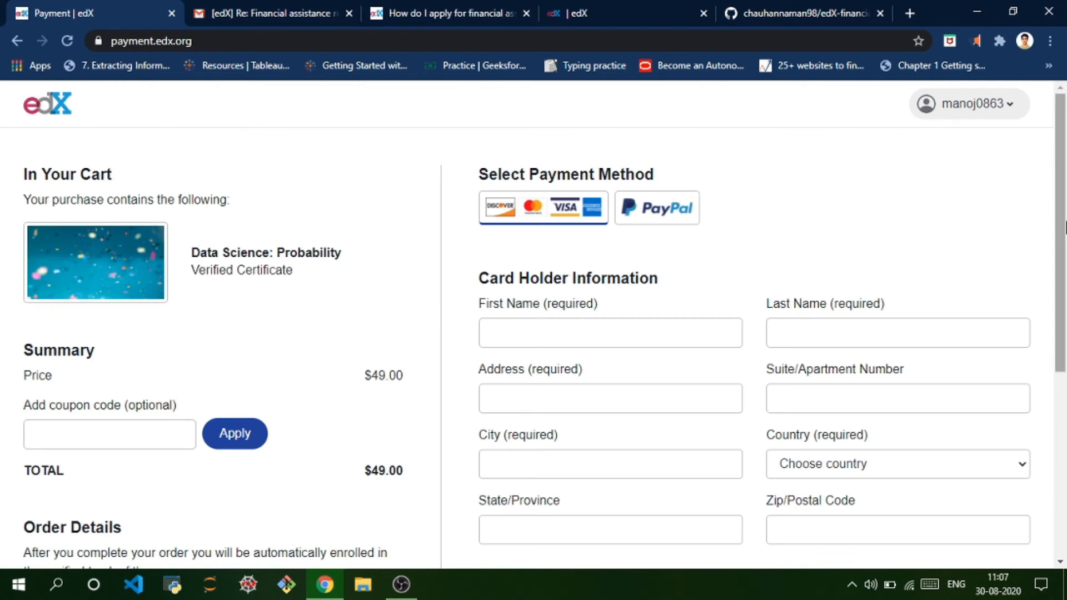
Apply the 90% financial-assistance coupon from Gmail, dropping the total from $49.00 to $4.90
{"action": "scroll", "scroll_direction": "down", "scroll_amount": 3}
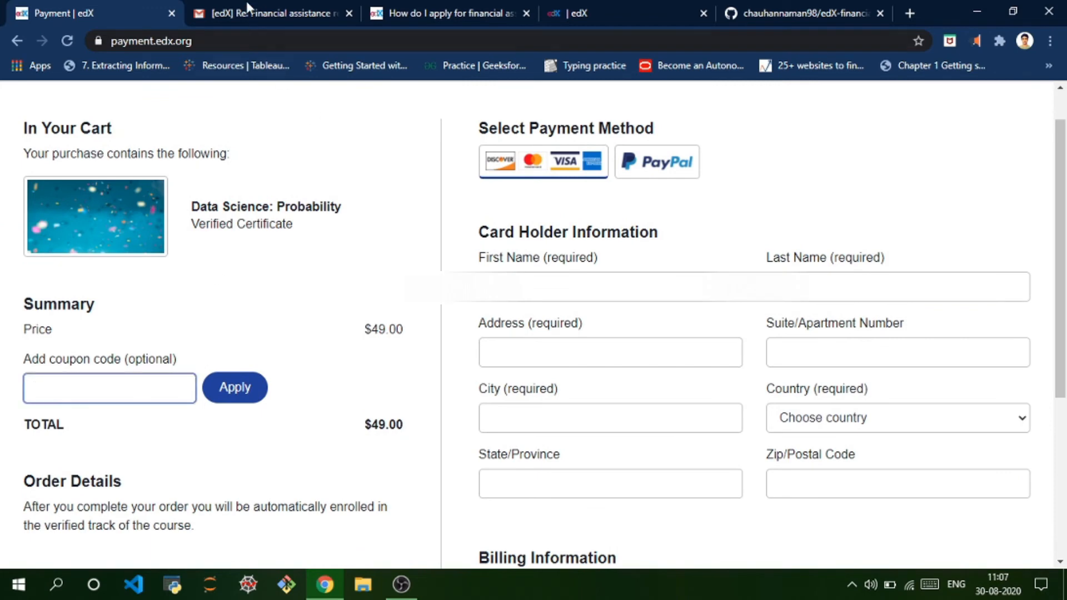
{"action": "left_click", "coordinate": [269, 13]}
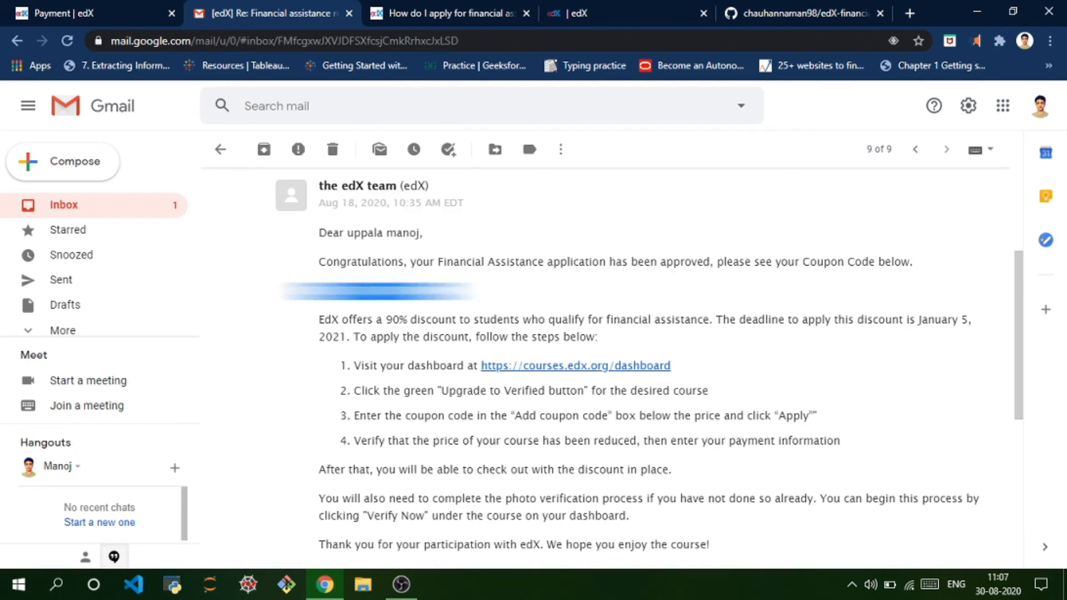
{"action": "left_click", "coordinate": [89, 14]}
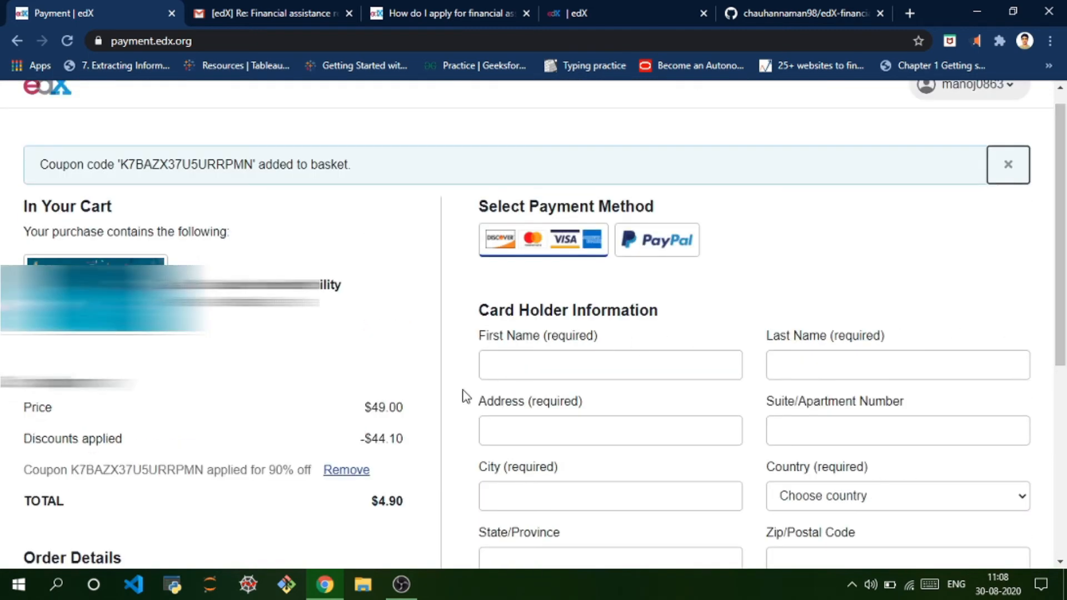
{"action": "scroll", "scroll_direction": "down", "scroll_amount": 3}
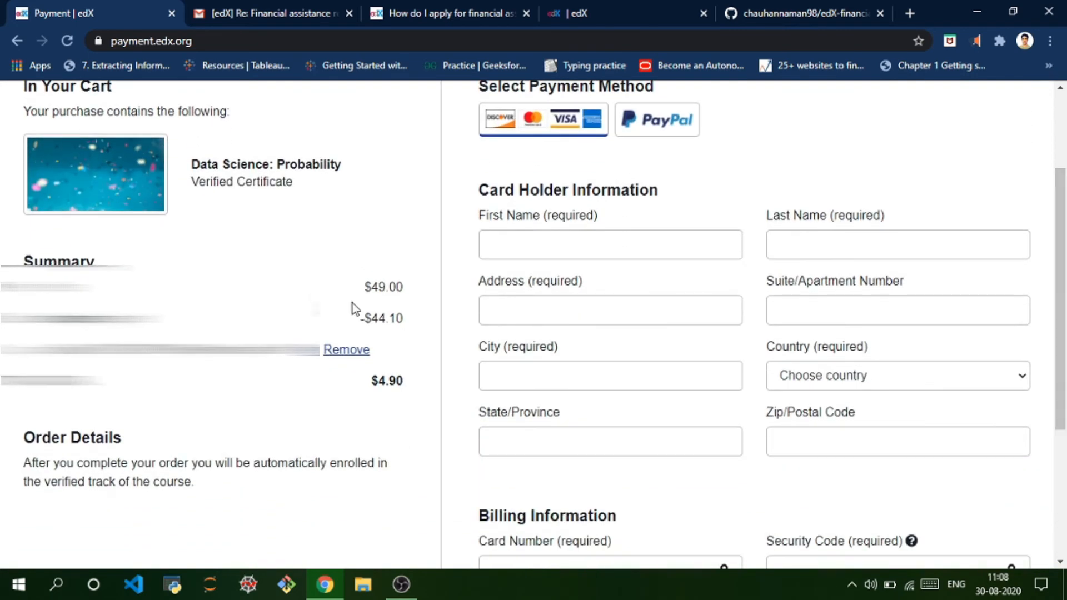
{"action": "mouse_move", "coordinate": [277, 260]}
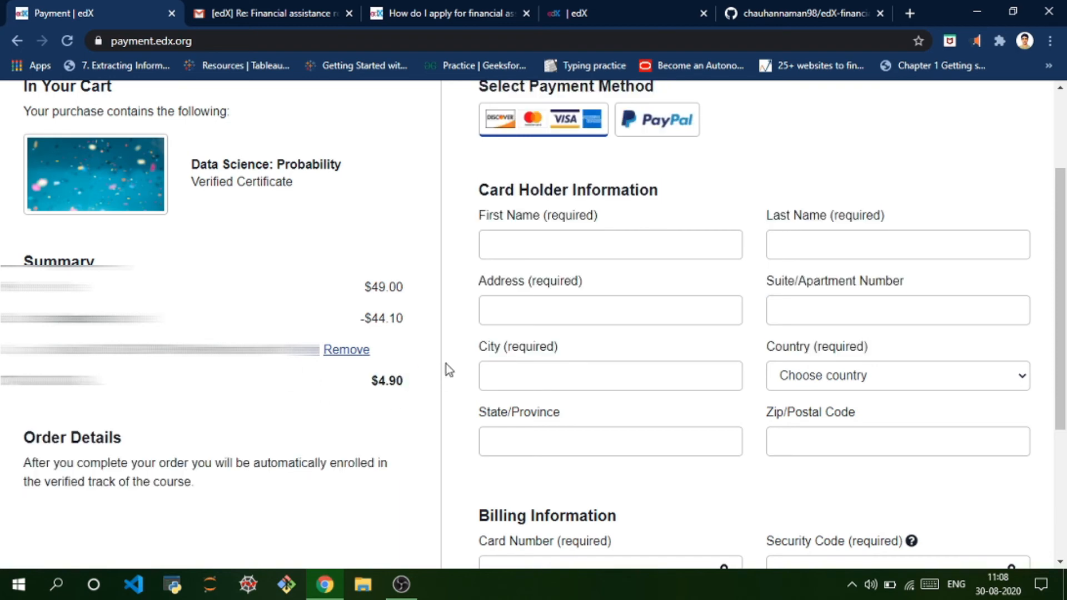
{"action": "mouse_move", "coordinate": [357, 336]}
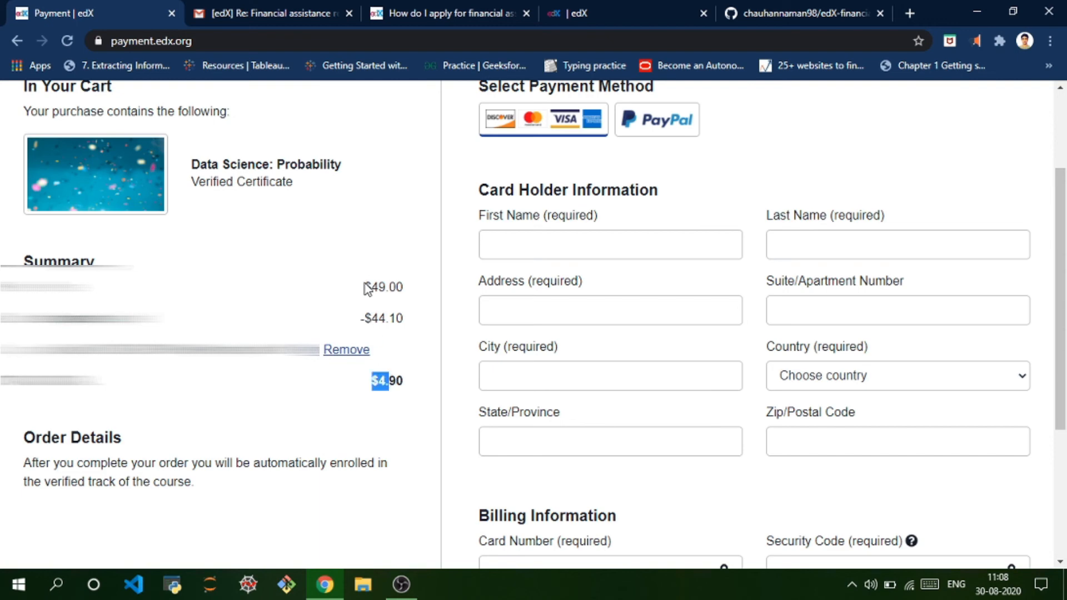
{"action": "mouse_move", "coordinate": [975, 293]}
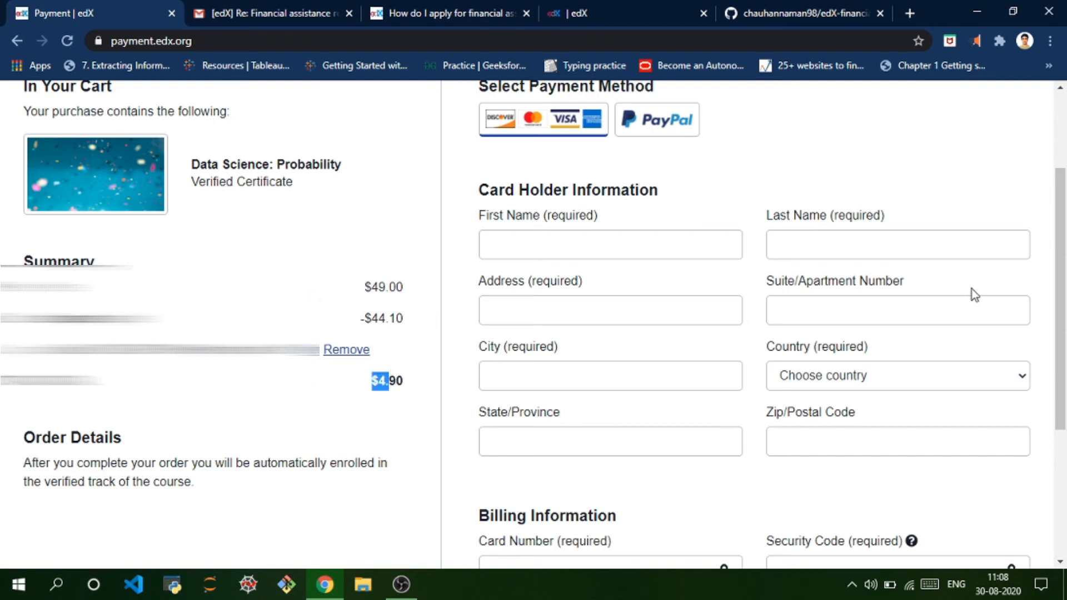